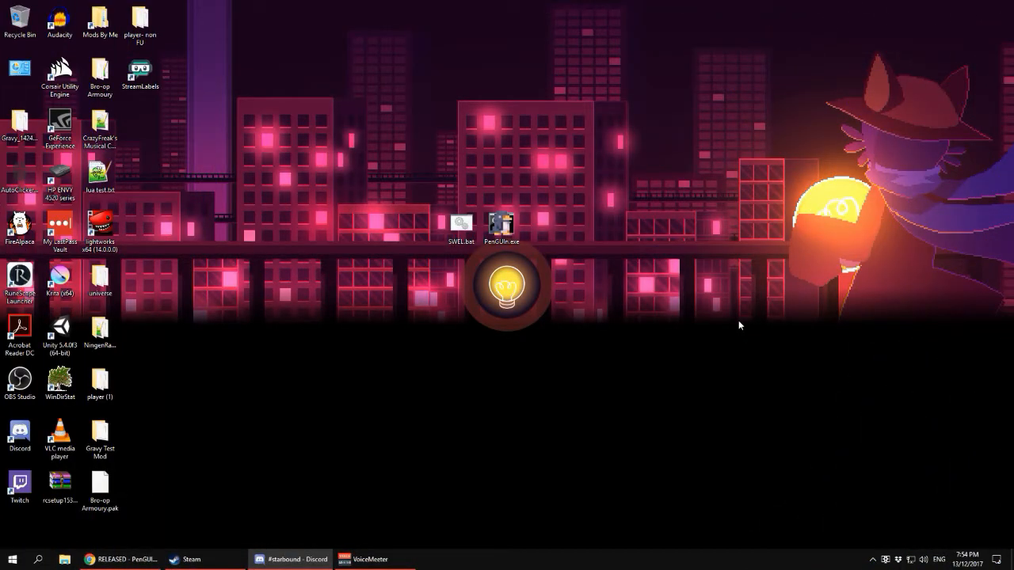
pyautogui.moveTo(231, 430)
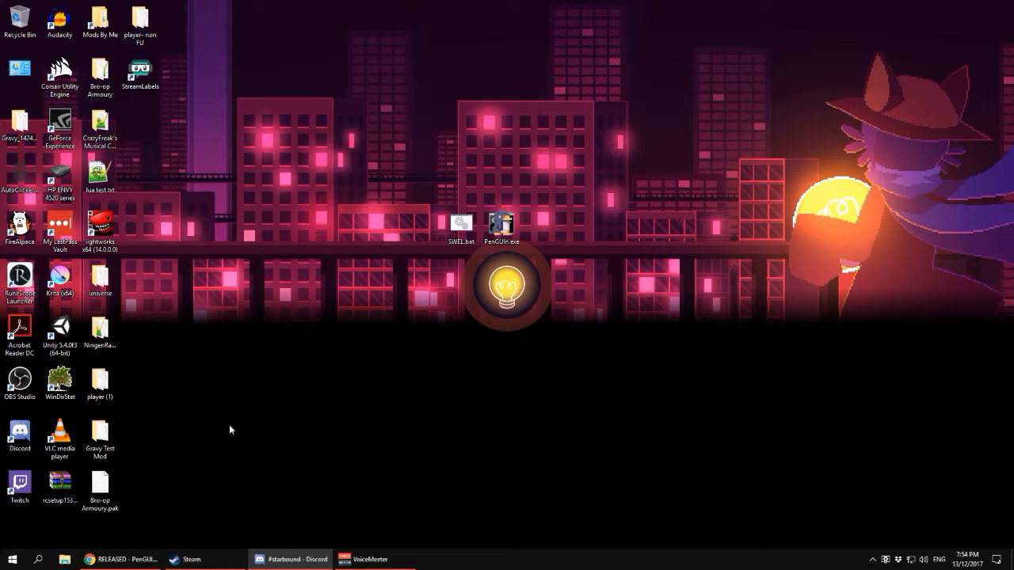
pyautogui.moveTo(190, 559)
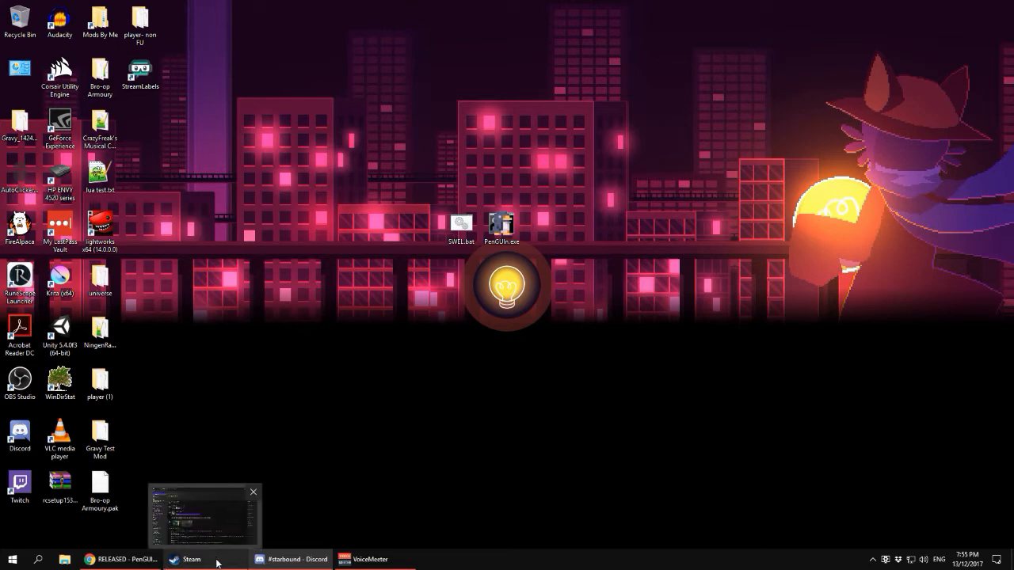
# Step: Open the Starbound Dedicated Server's Properties from Steam's Tools library
pyautogui.click(190, 559)
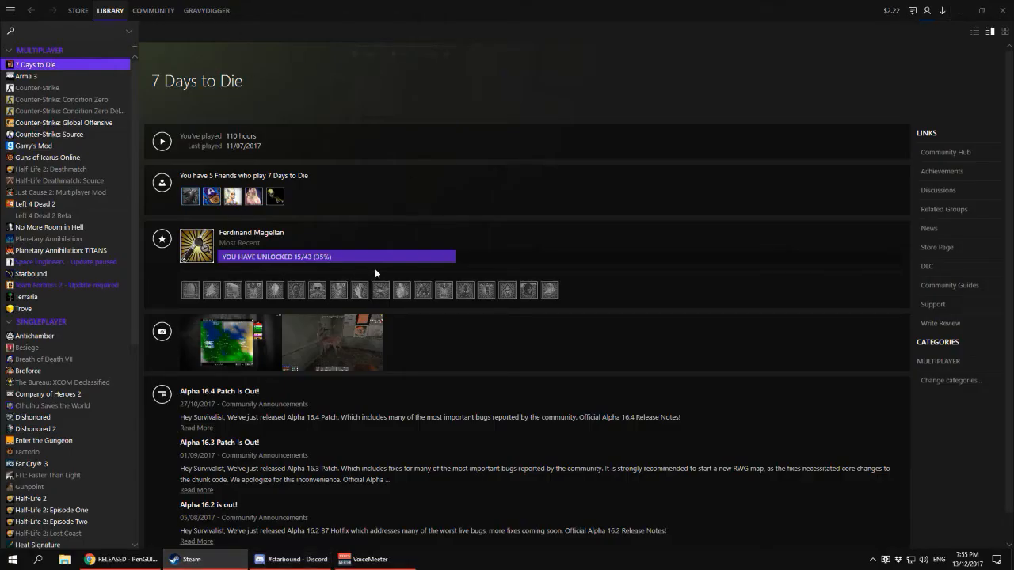
pyautogui.click(110, 10)
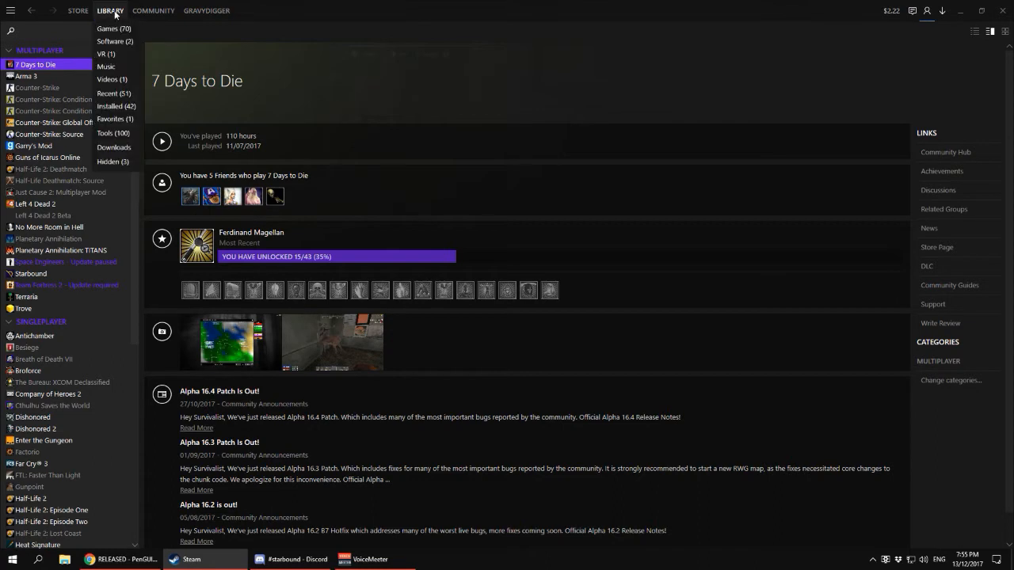
pyautogui.moveTo(113, 133)
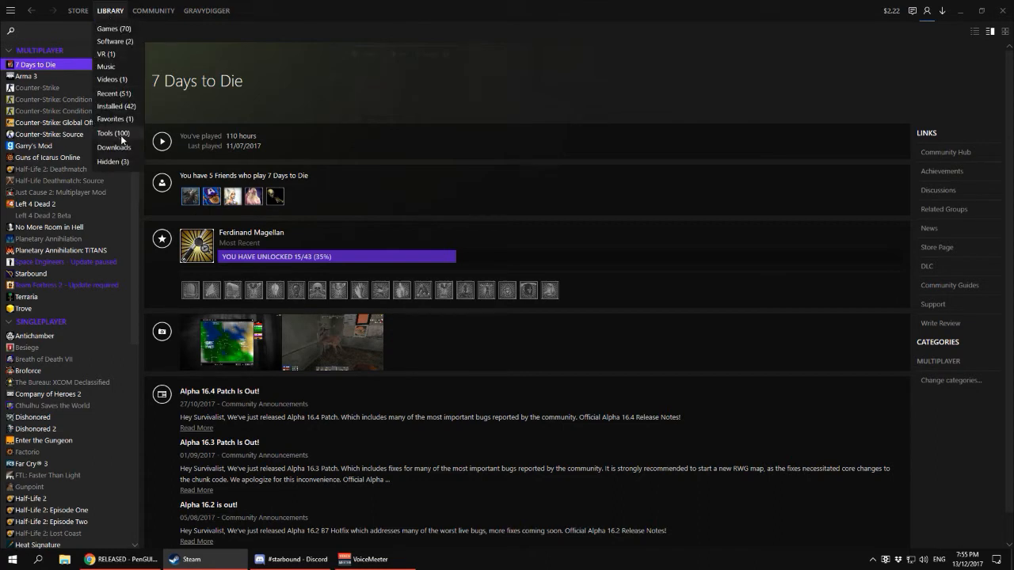
pyautogui.click(113, 132)
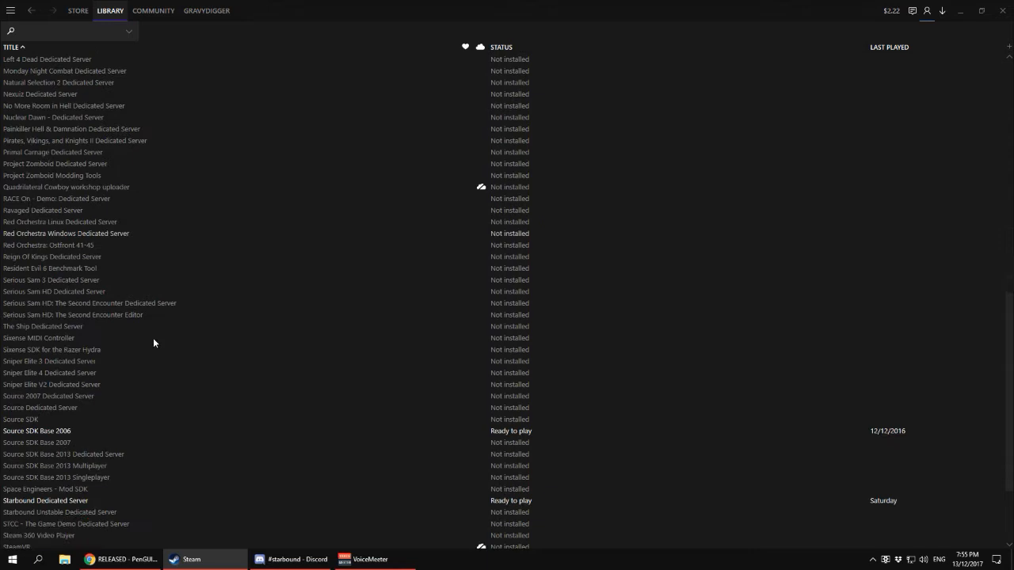
pyautogui.scroll(-3)
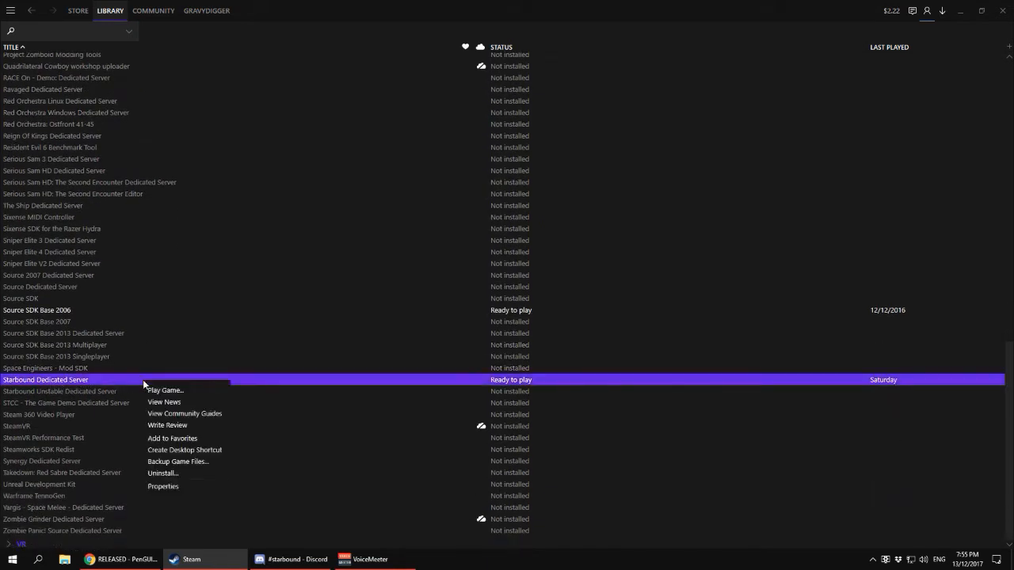
pyautogui.moveTo(163, 486)
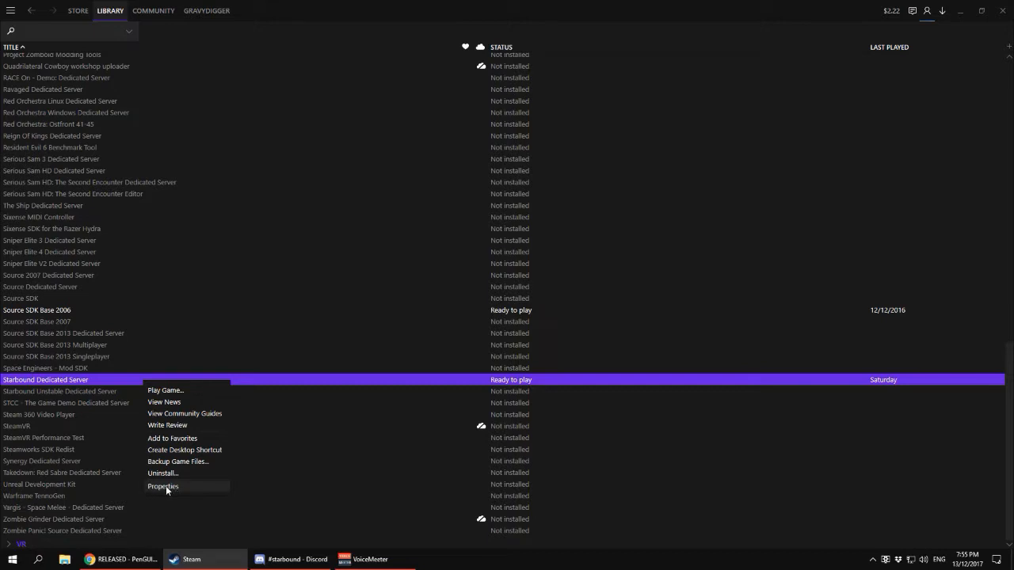
pyautogui.click(163, 486)
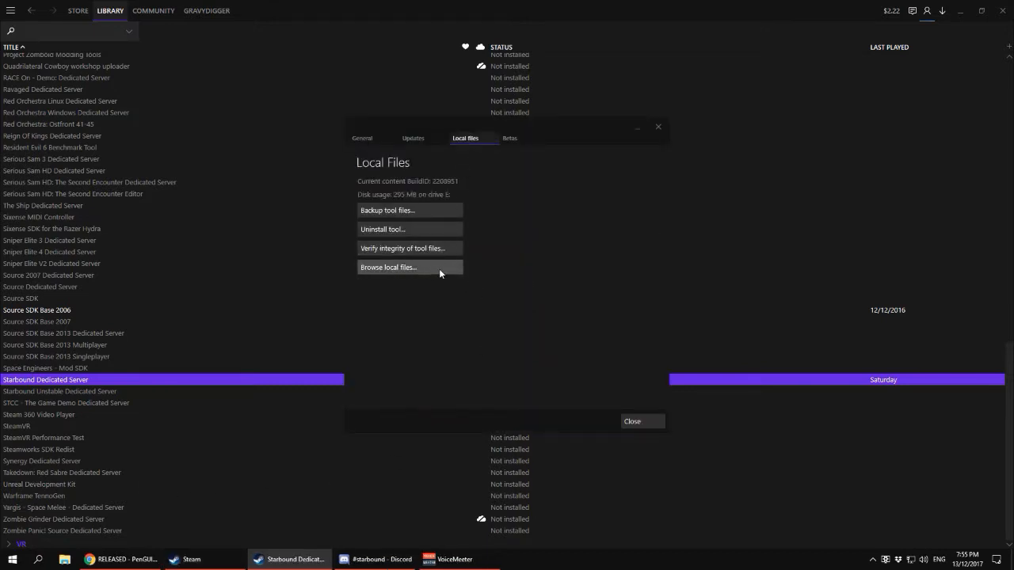
# Step: Browse the server's local files, then bring the Starbound Workshop tool tab forward in Chrome
pyautogui.click(388, 267)
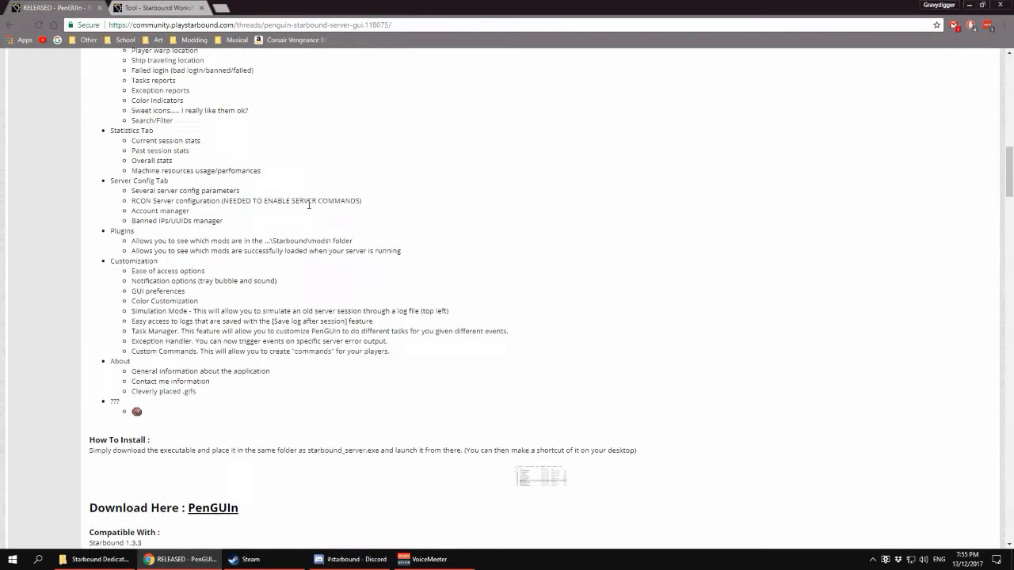
pyautogui.scroll(-3)
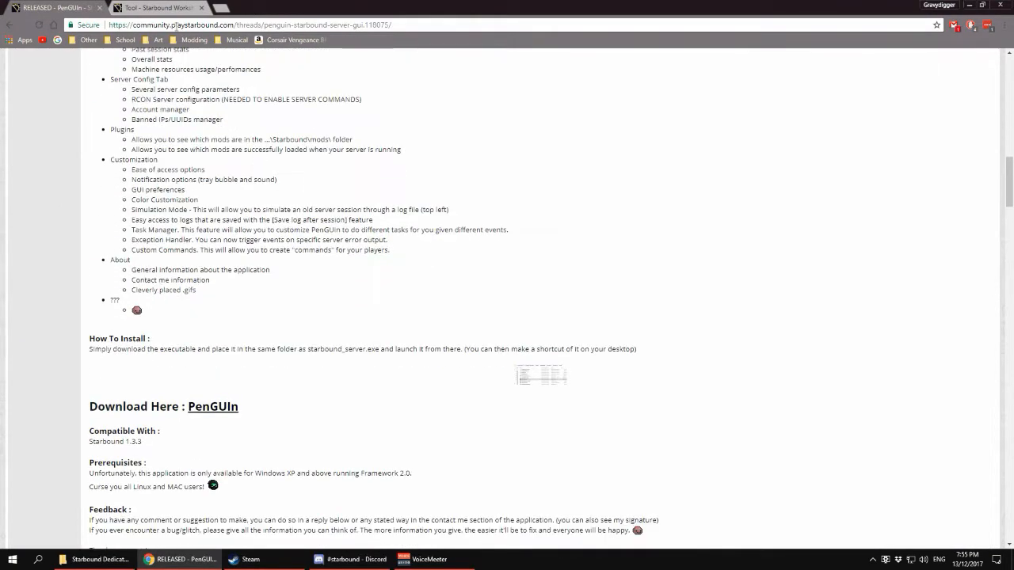
pyautogui.click(158, 7)
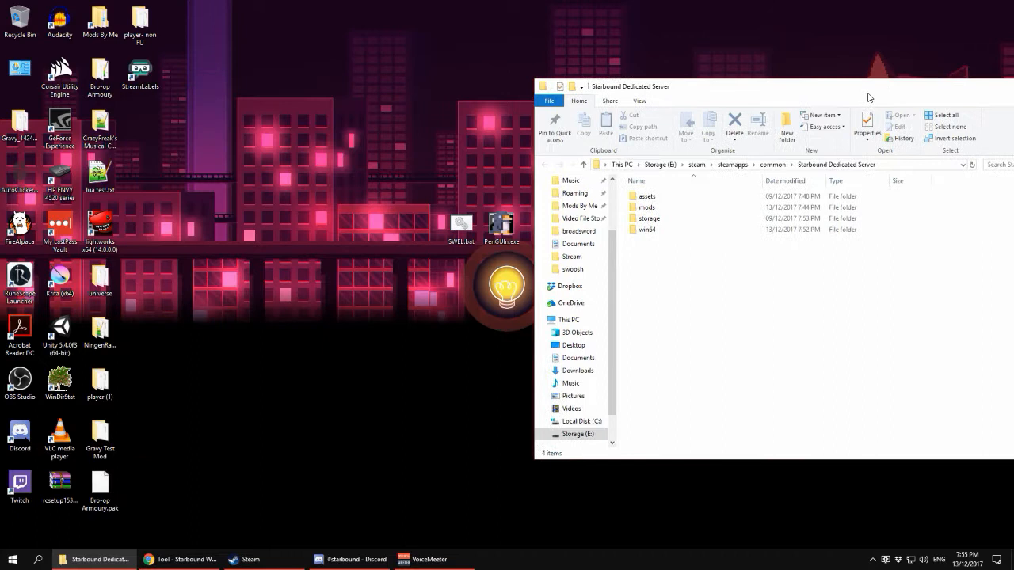
# Step: Move PenGUIn.exe from the desktop into the server's win64 folder
pyautogui.click(501, 224)
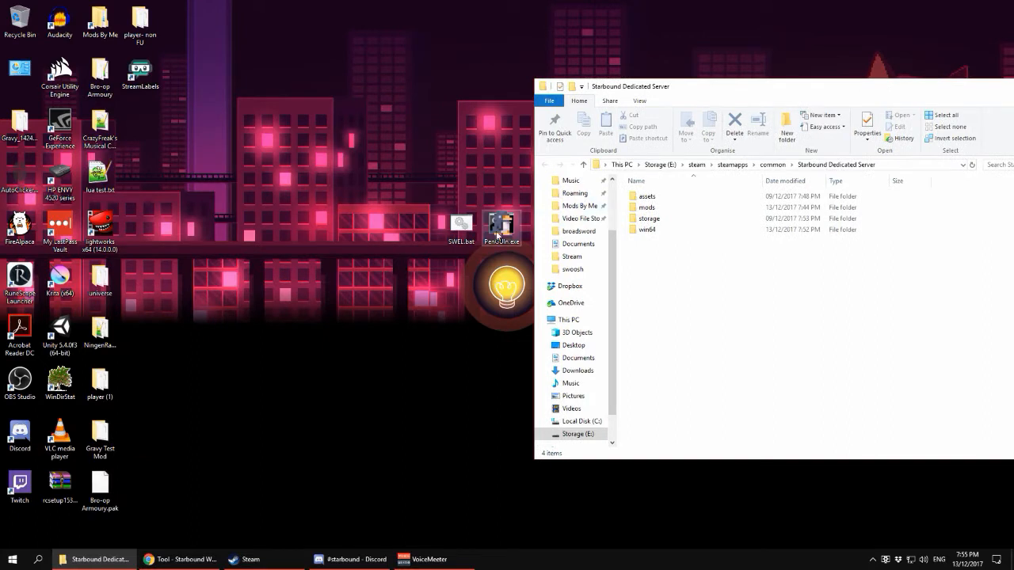
pyautogui.doubleClick(647, 229)
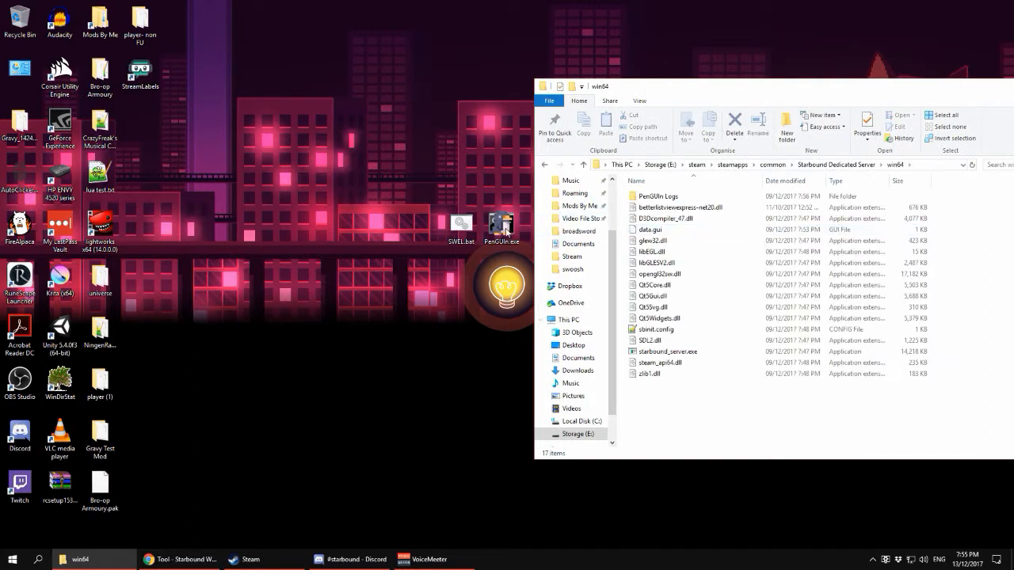
pyautogui.moveTo(500, 228); pyautogui.dragTo(735, 415)
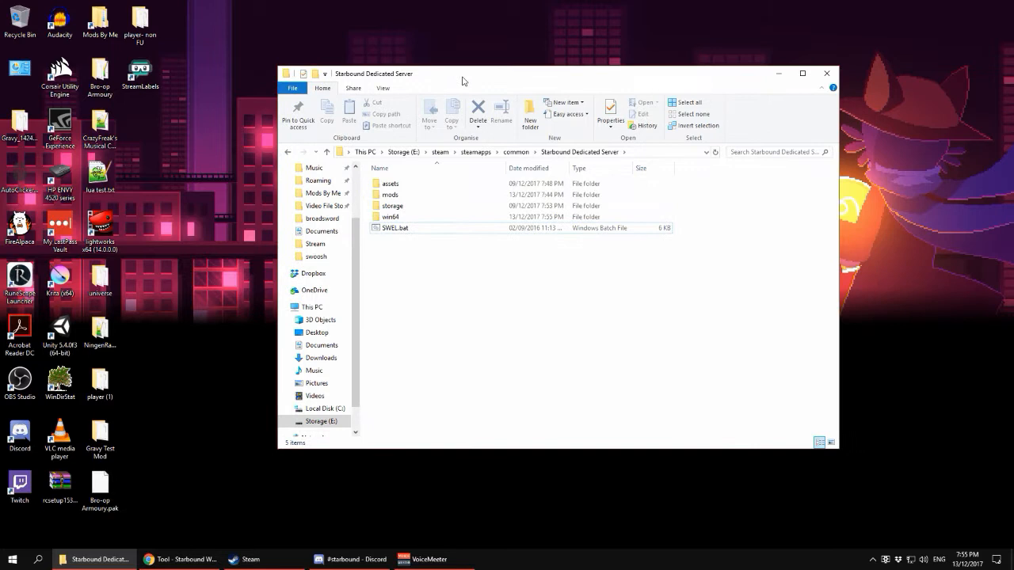
pyautogui.moveTo(438, 232)
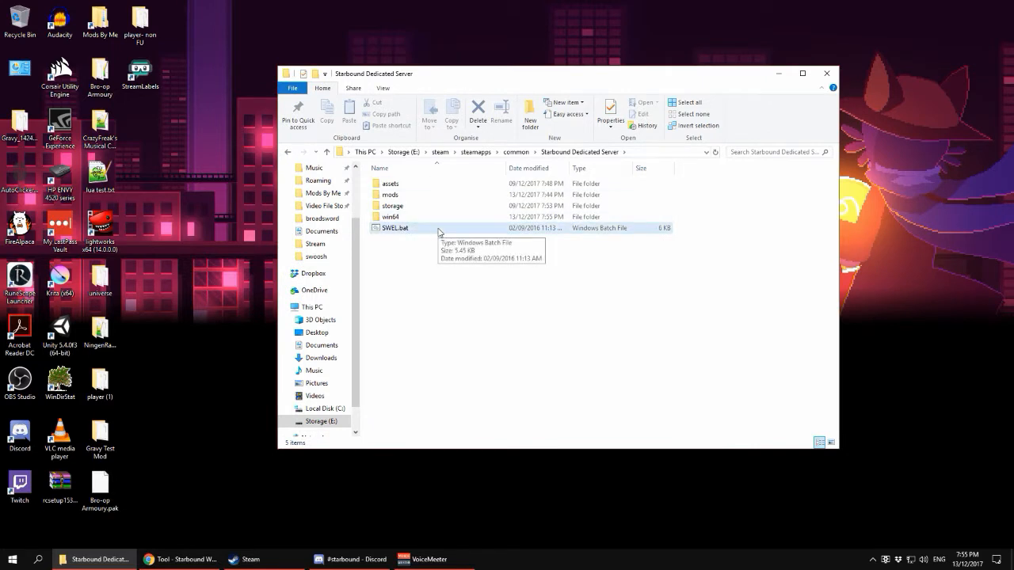
# Step: Open SWEL.bat in Notepad past SmartScreen and select its two directory SET lines
pyautogui.rightClick(439, 231)
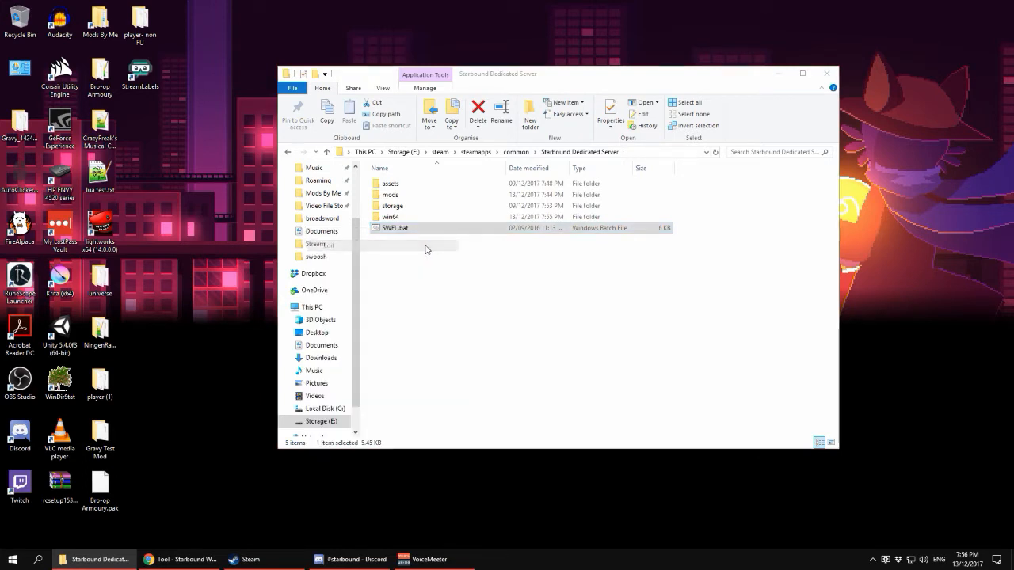
pyautogui.doubleClick(395, 228)
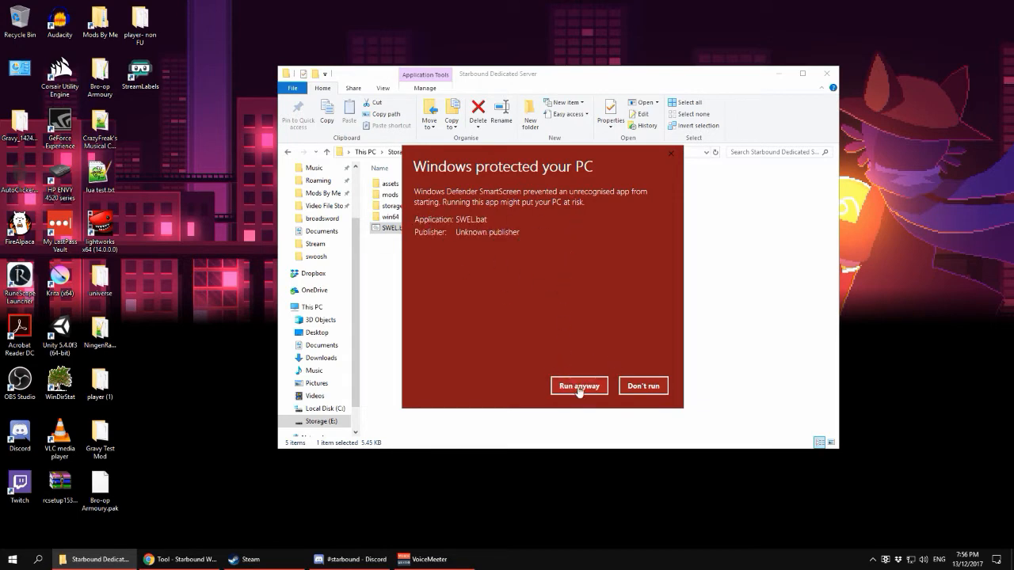
pyautogui.click(578, 386)
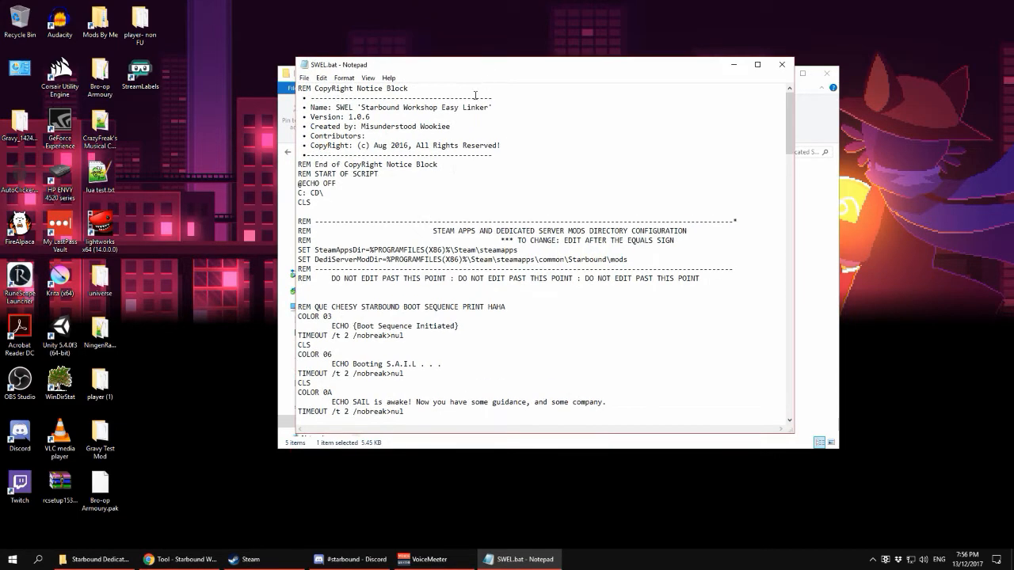
pyautogui.moveTo(297, 251); pyautogui.dragTo(602, 260)
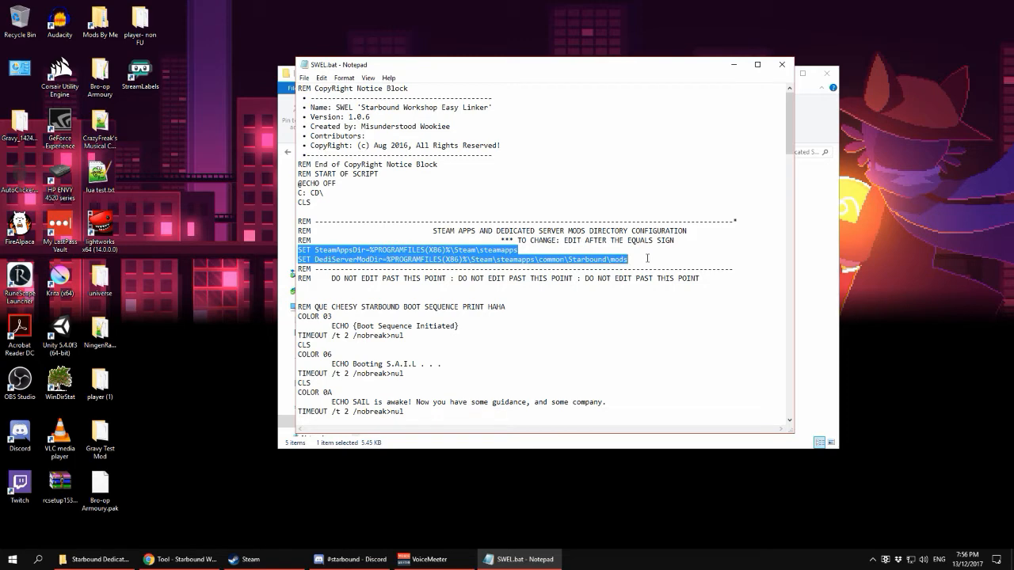
pyautogui.click(630, 259)
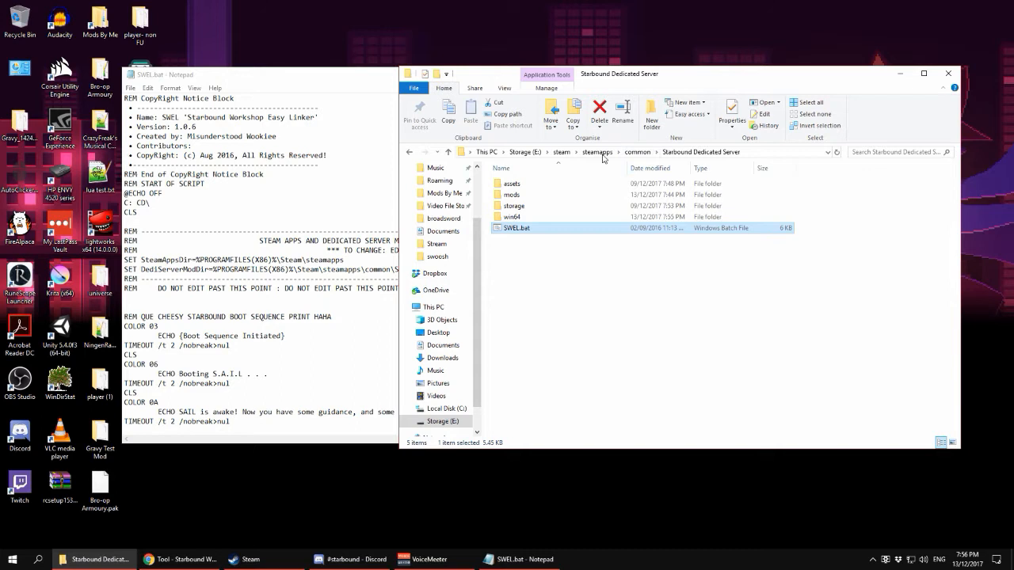
# Step: Point SteamAppsDir at E:\steam\steamapps and select the old DediServerModDir path
pyautogui.click(596, 152)
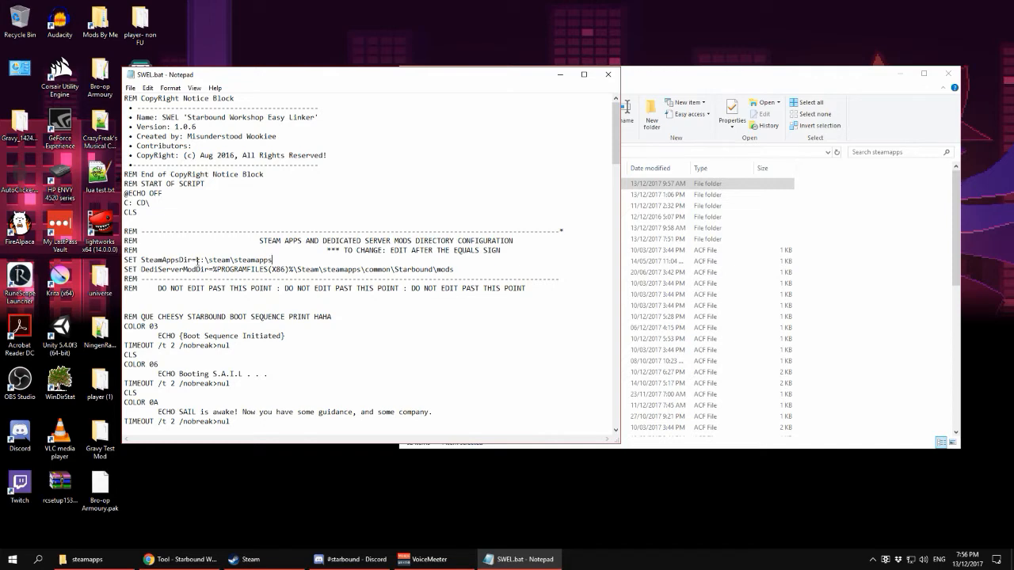
pyautogui.doubleClick(158, 260)
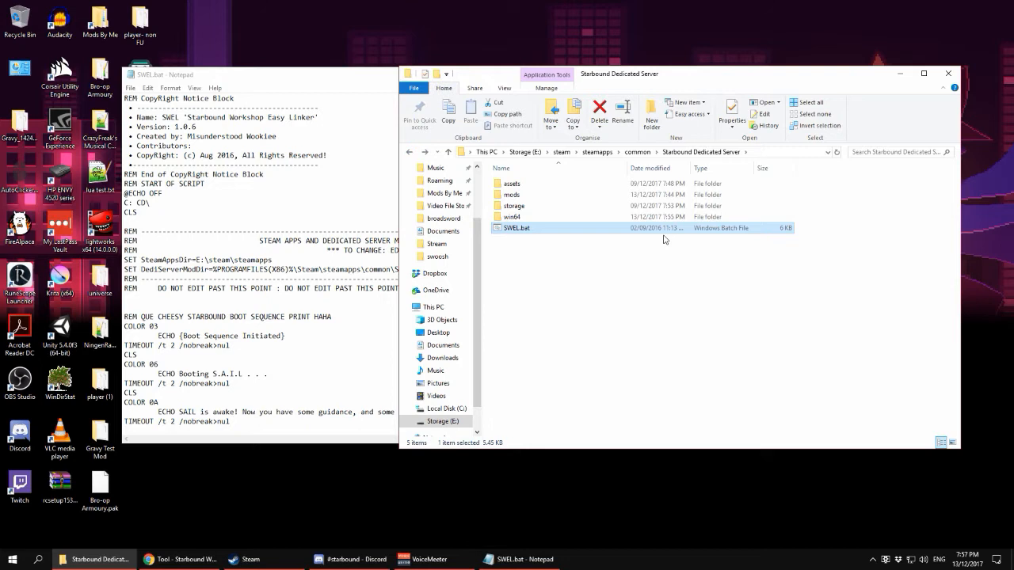
# Step: Set DediServerModDir to the server's mods folder path, then save and close SWEL.bat
pyautogui.doubleClick(511, 195)
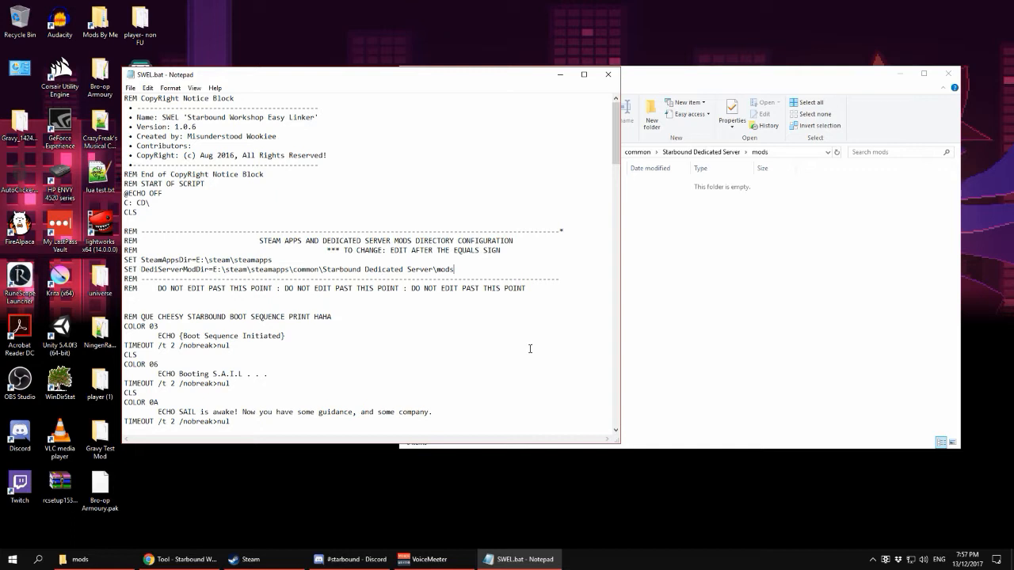
pyautogui.moveTo(498, 258)
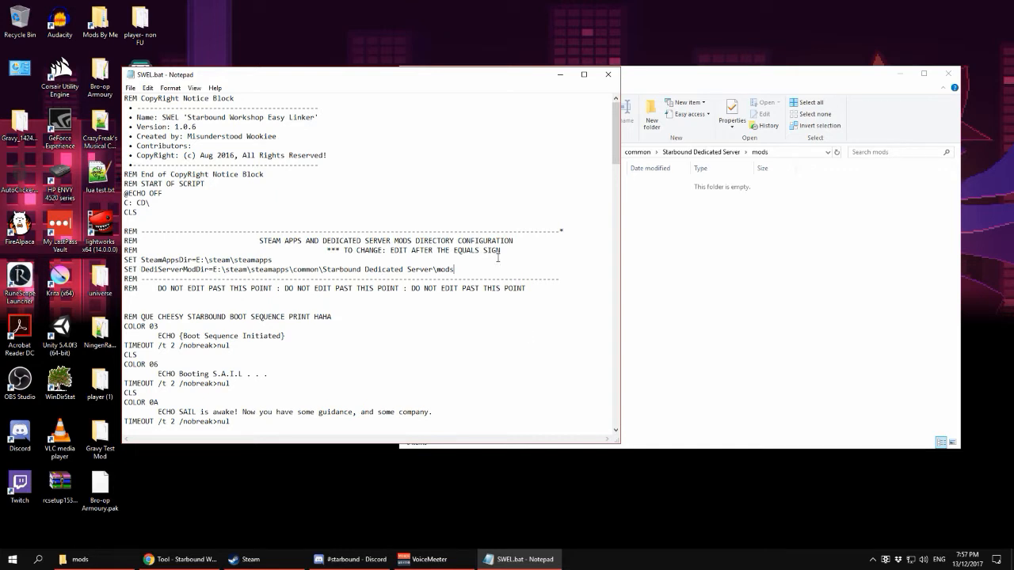
pyautogui.click(130, 88)
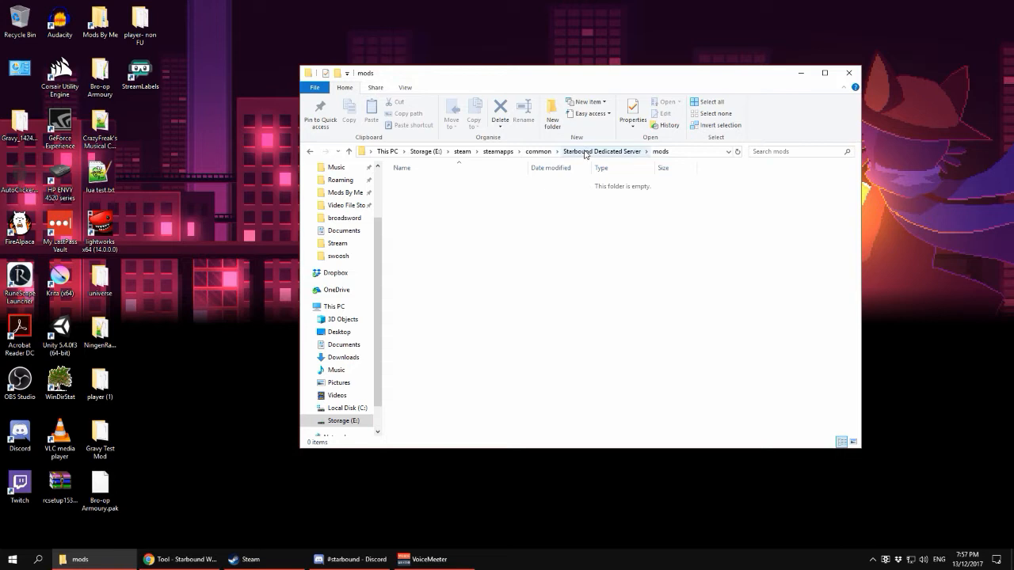
# Step: Return to the Starbound Dedicated Server folder and run SWEL.bat to its main menu
pyautogui.click(602, 151)
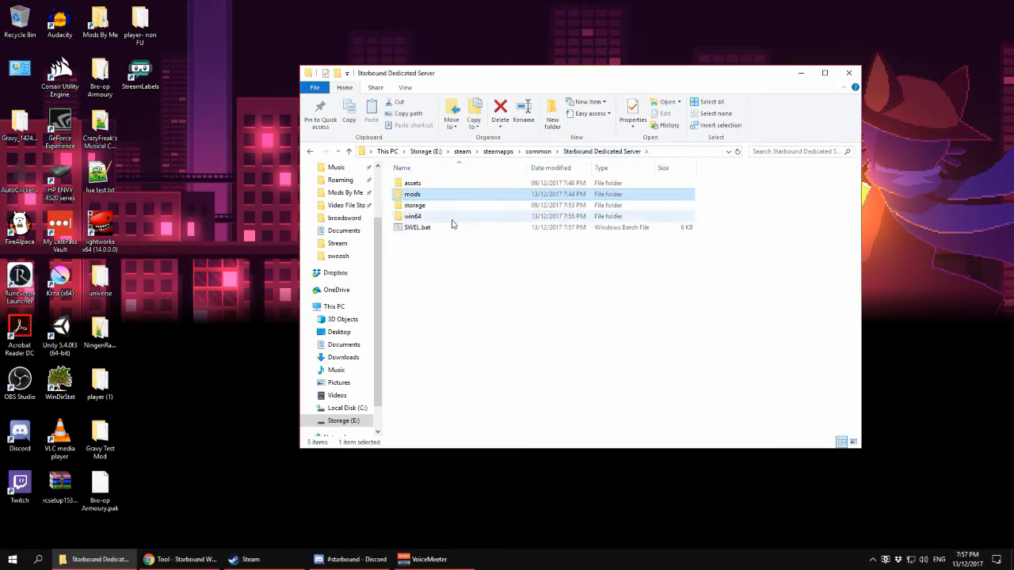
pyautogui.rightClick(418, 227)
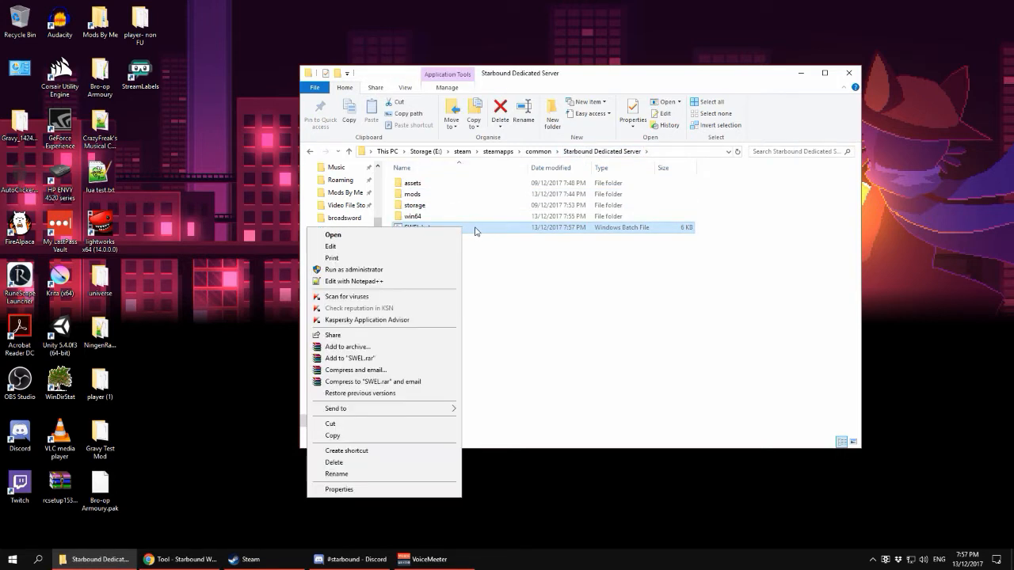
pyautogui.moveTo(380, 235)
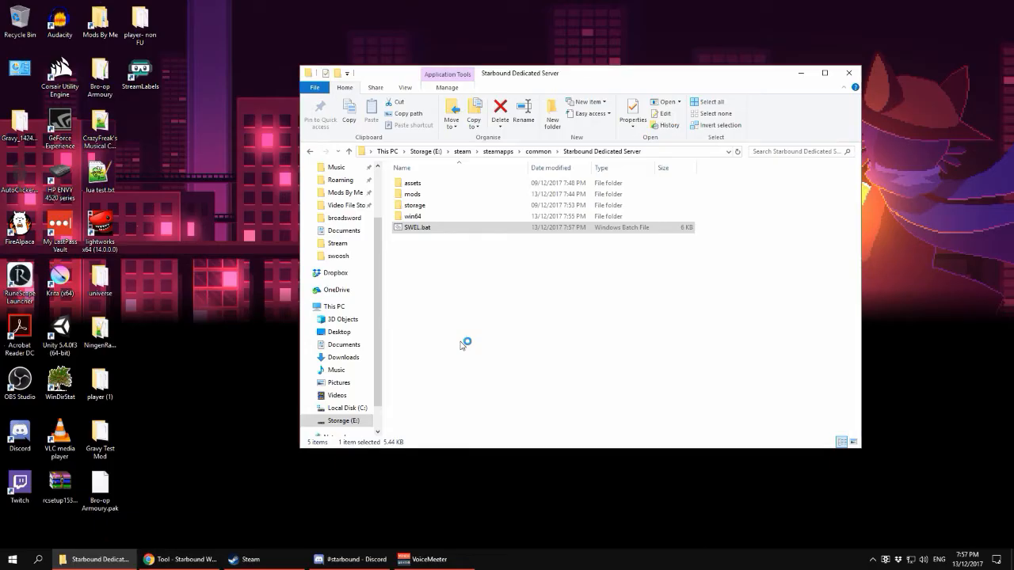
pyautogui.doubleClick(418, 227)
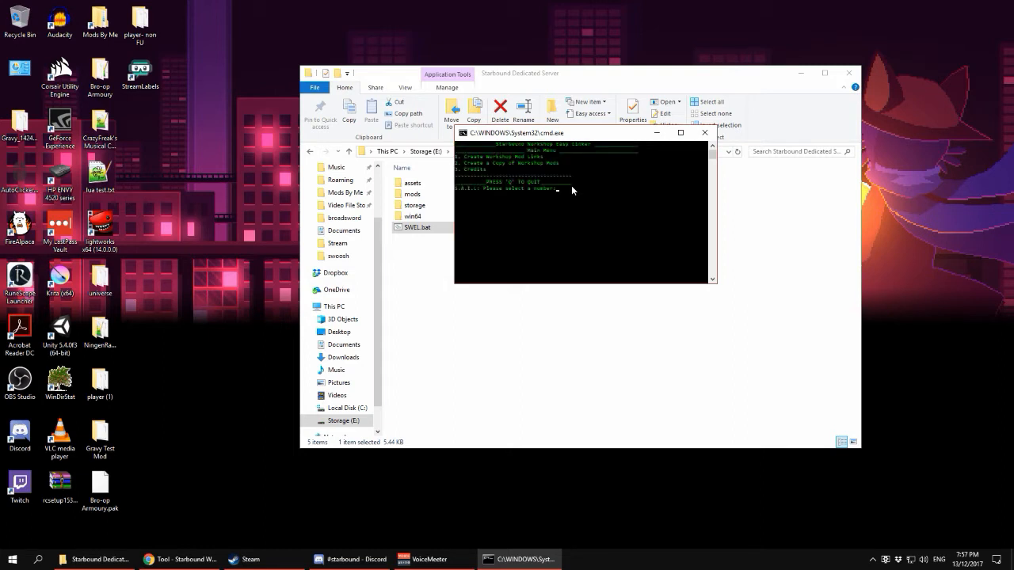
pyautogui.moveTo(487, 170)
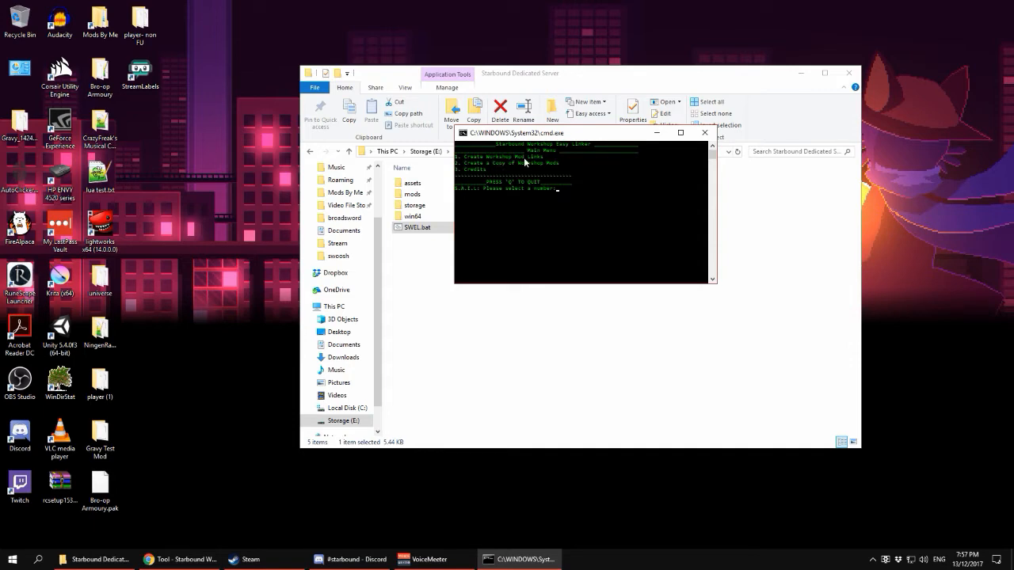
pyautogui.moveTo(625, 198)
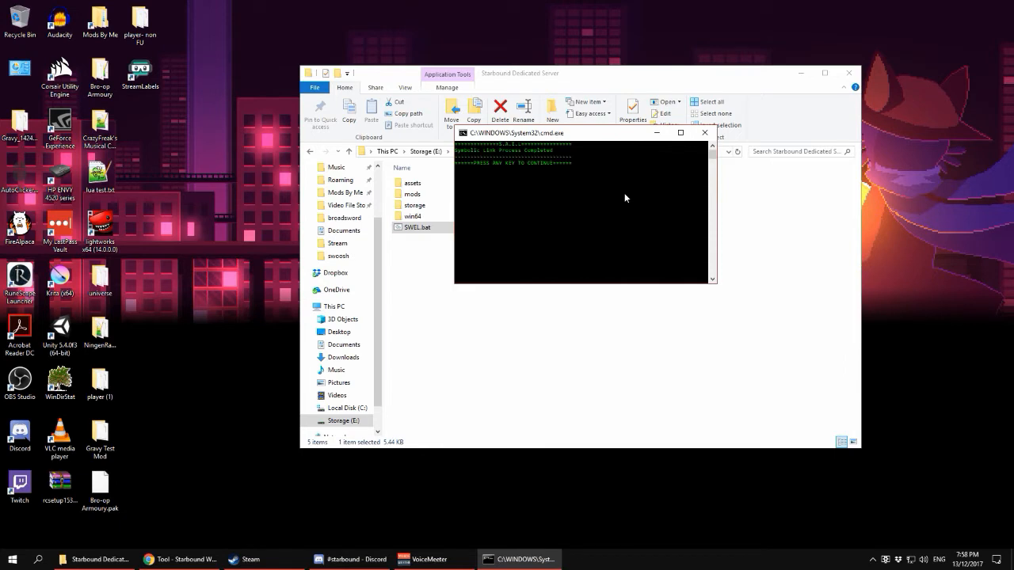
pyautogui.moveTo(530, 188)
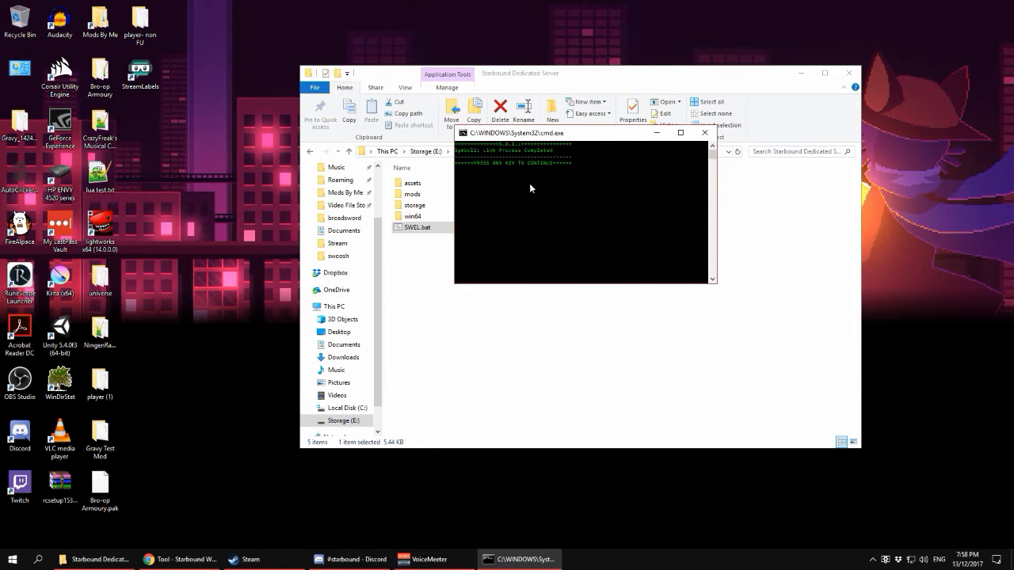
# Step: Exit the finished linker and check the 55 .pak symlinks in the mods folder
pyautogui.press('enter')
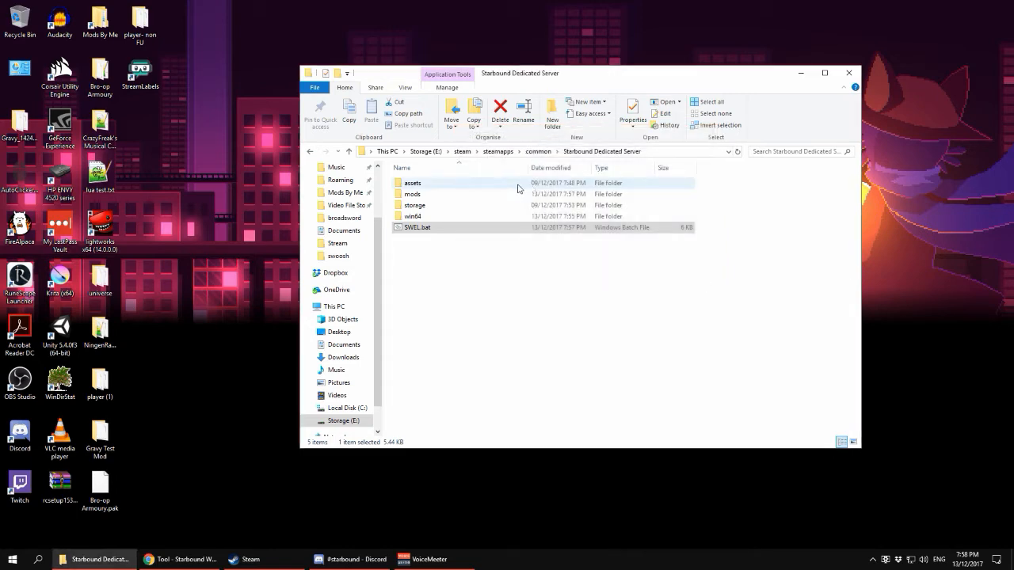
pyautogui.doubleClick(412, 194)
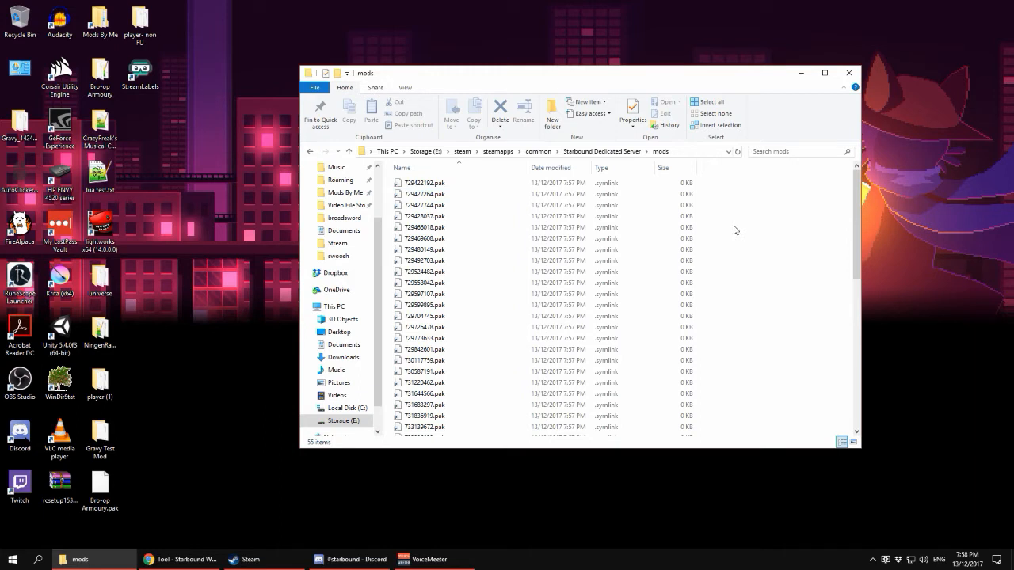
pyautogui.scroll(-3)
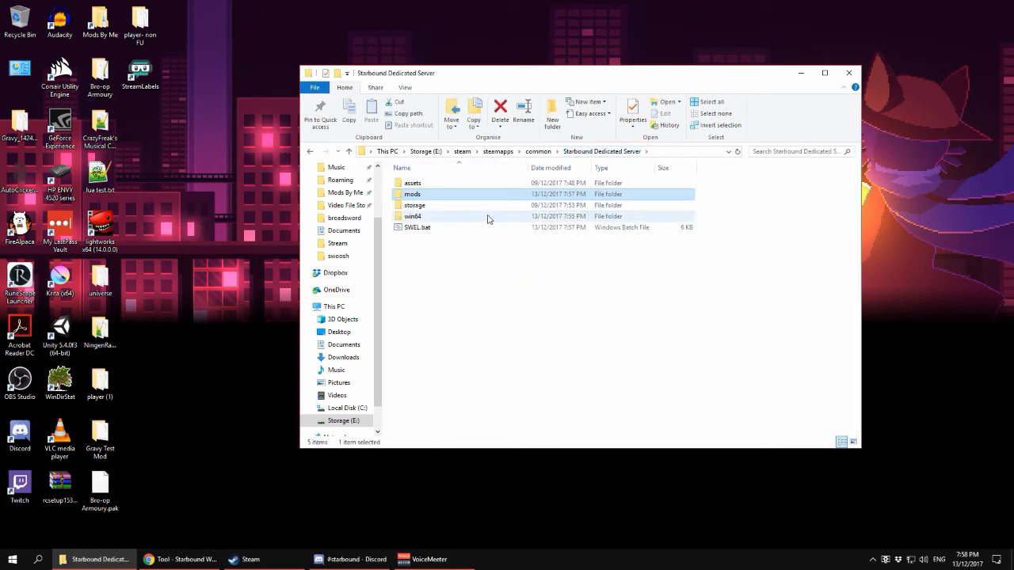
# Step: Launch PenGUIn.exe from the win64 folder, allowing it through SmartScreen
pyautogui.doubleClick(413, 216)
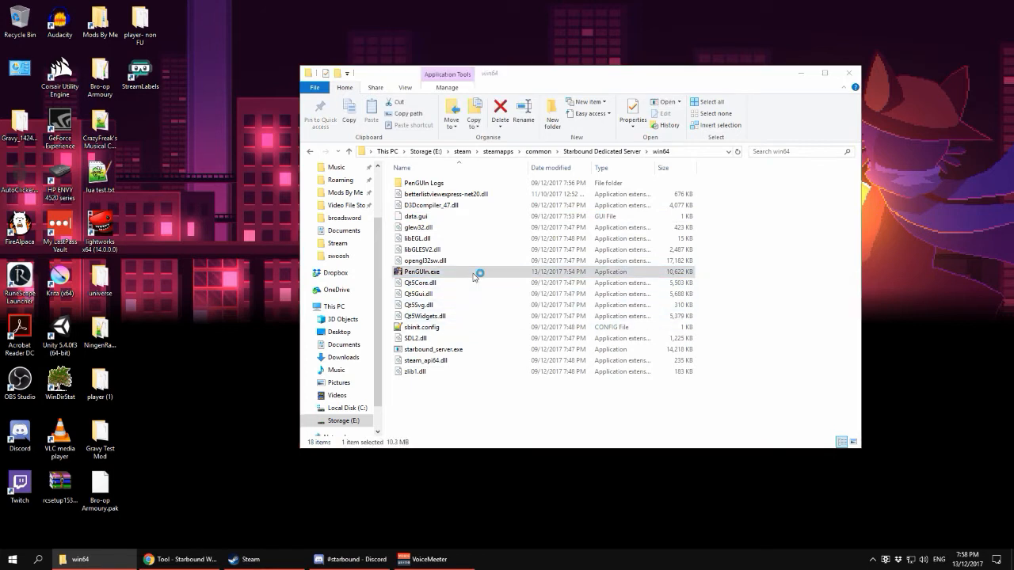
pyautogui.doubleClick(420, 272)
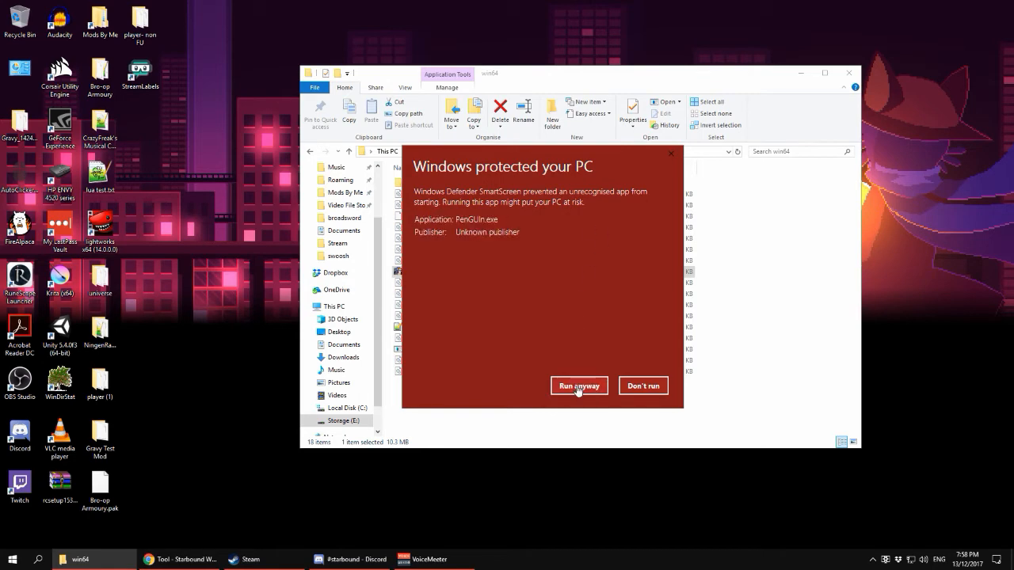
pyautogui.click(579, 386)
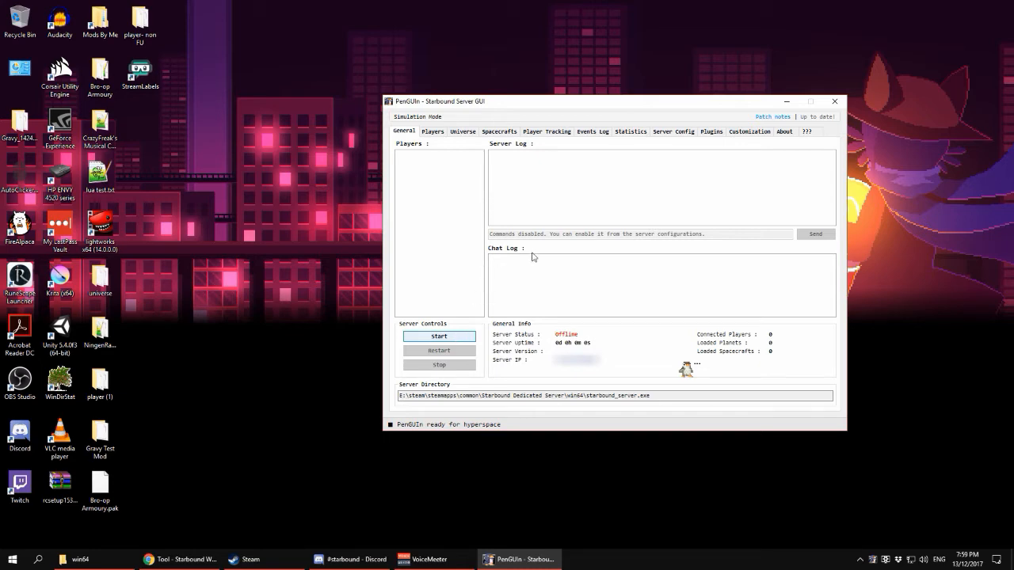
# Step: Start the server until ready, stop it, and view the Players page
pyautogui.click(439, 336)
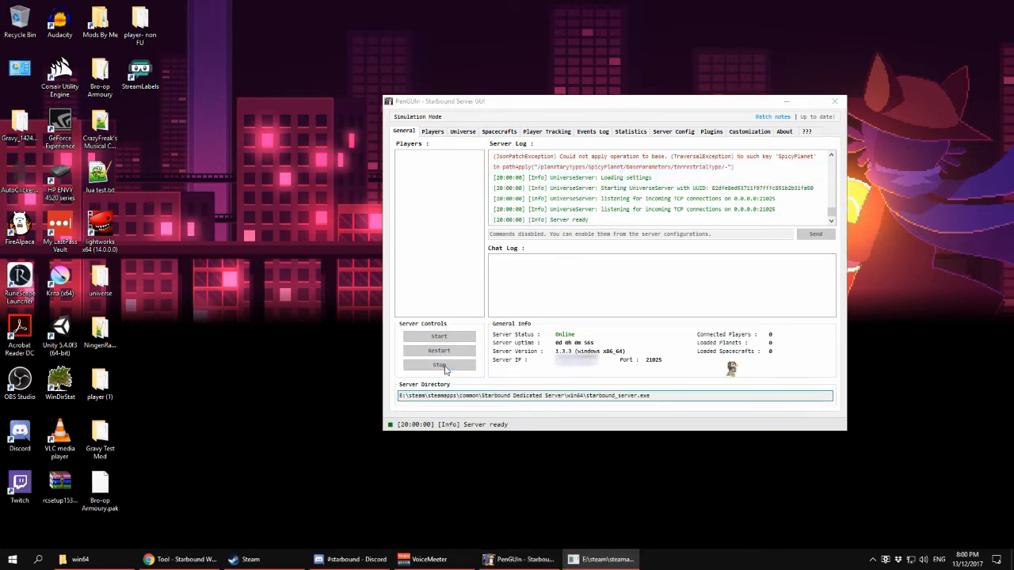
pyautogui.click(439, 364)
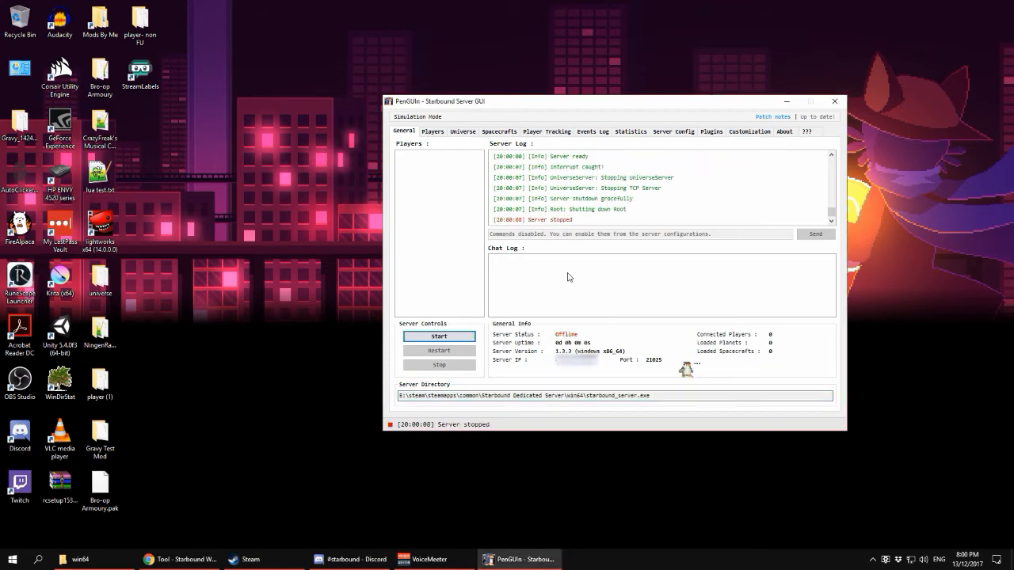
pyautogui.click(431, 132)
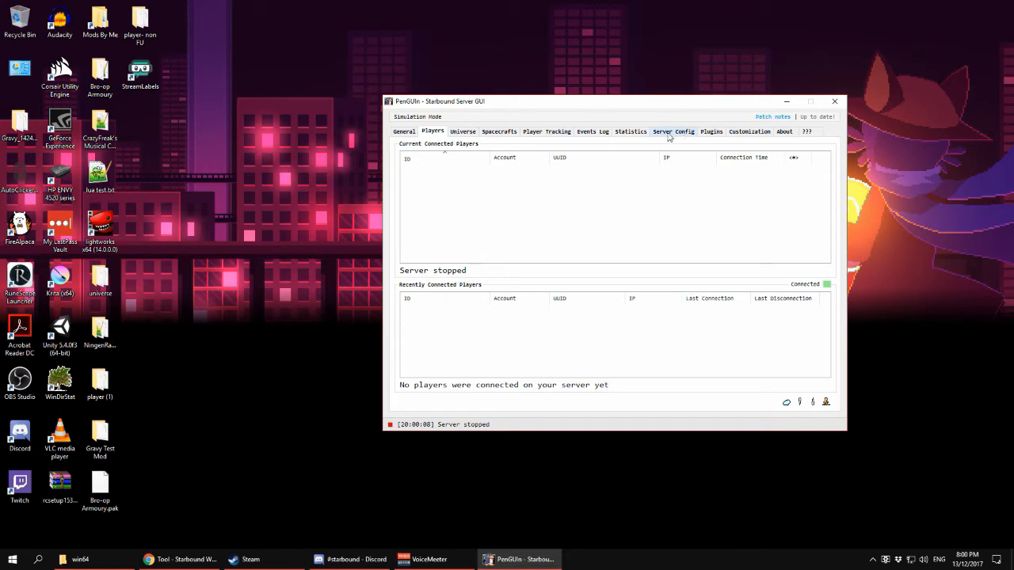
# Step: Check the server name 'Bro-Op Modded Starbound Server' in Server Config, then show Player Management
pyautogui.click(673, 131)
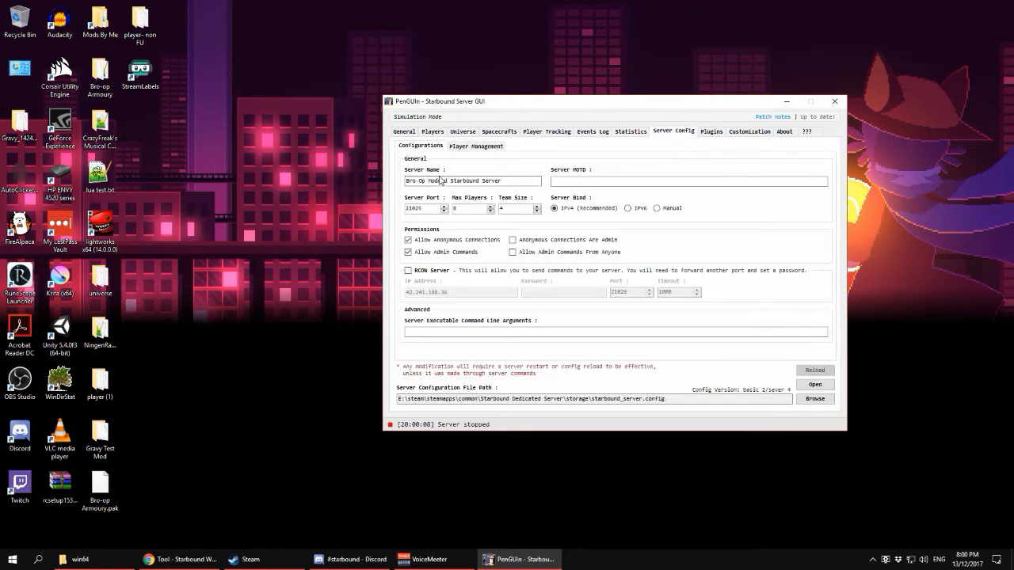
pyautogui.doubleClick(412, 181)
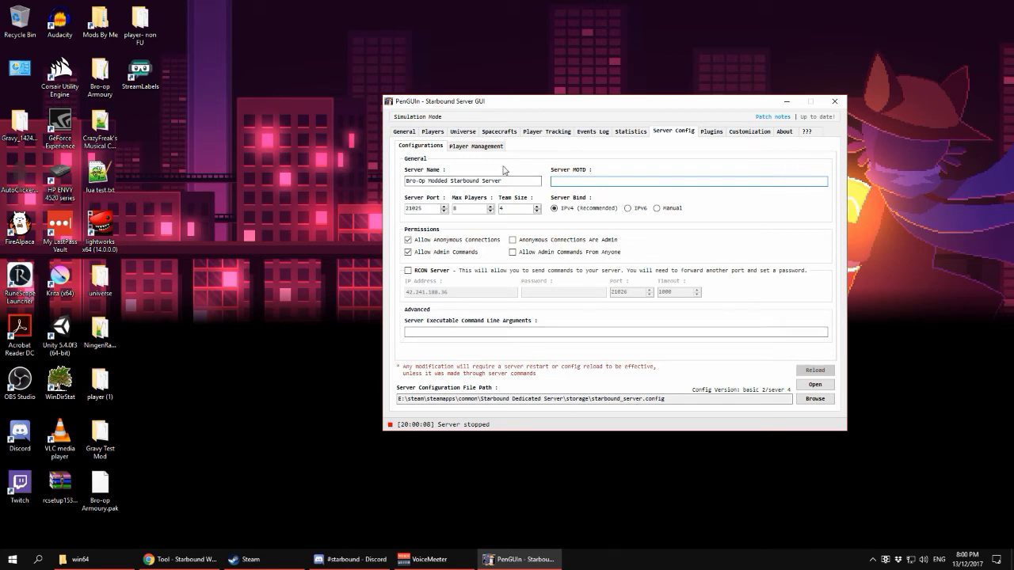
pyautogui.click(475, 146)
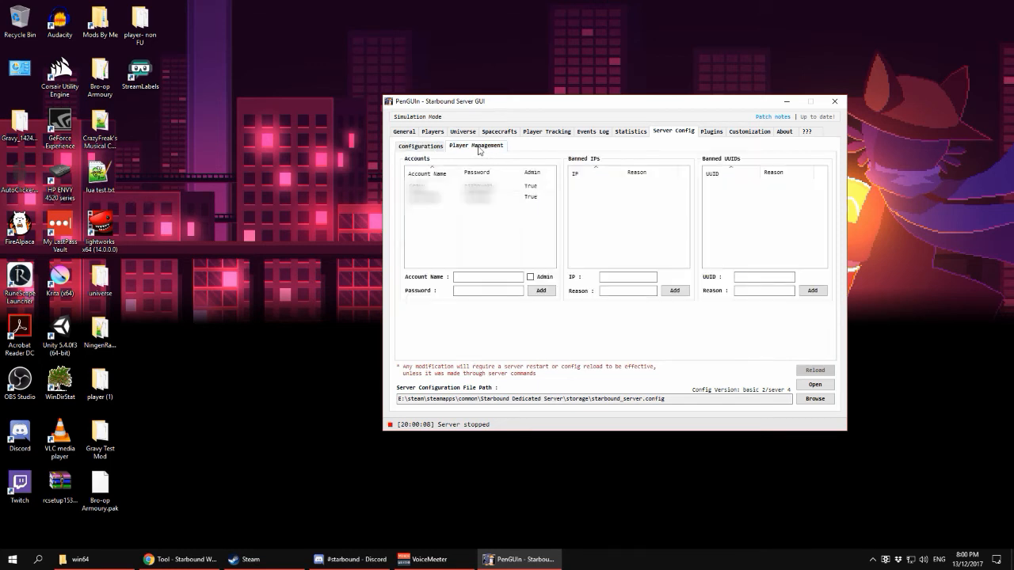
pyautogui.click(488, 276)
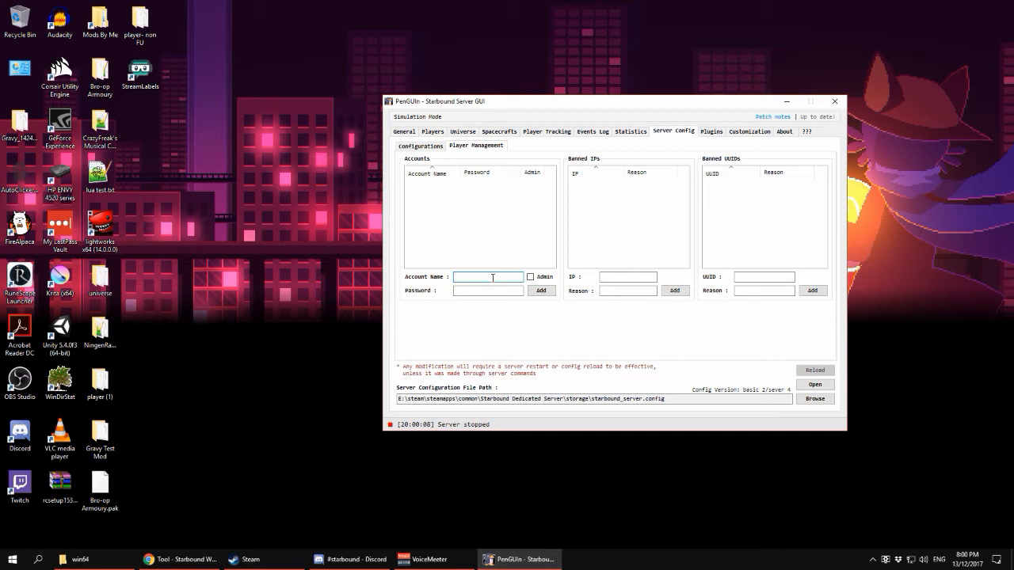
pyautogui.click(487, 277)
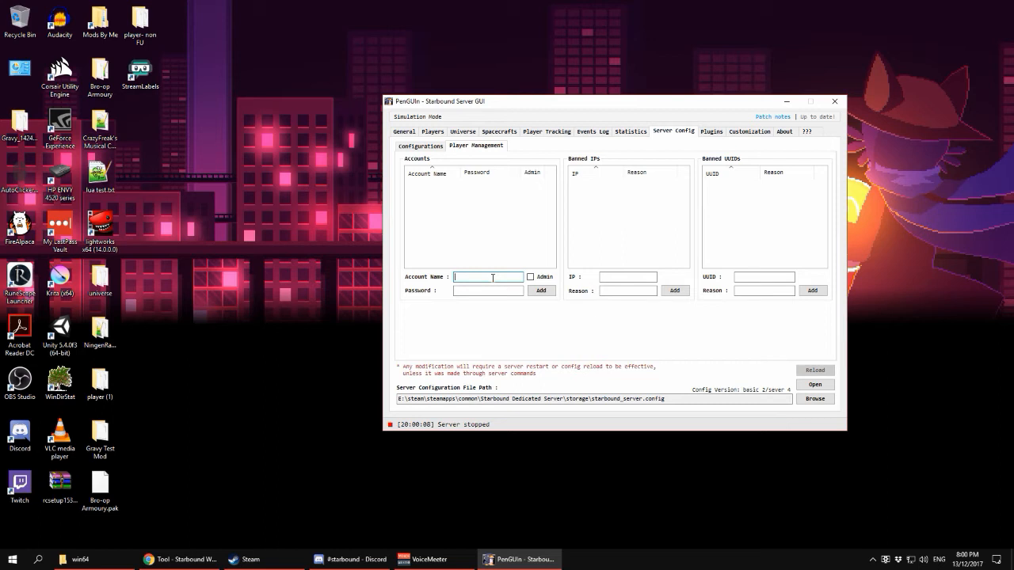
pyautogui.write('Tutorial')
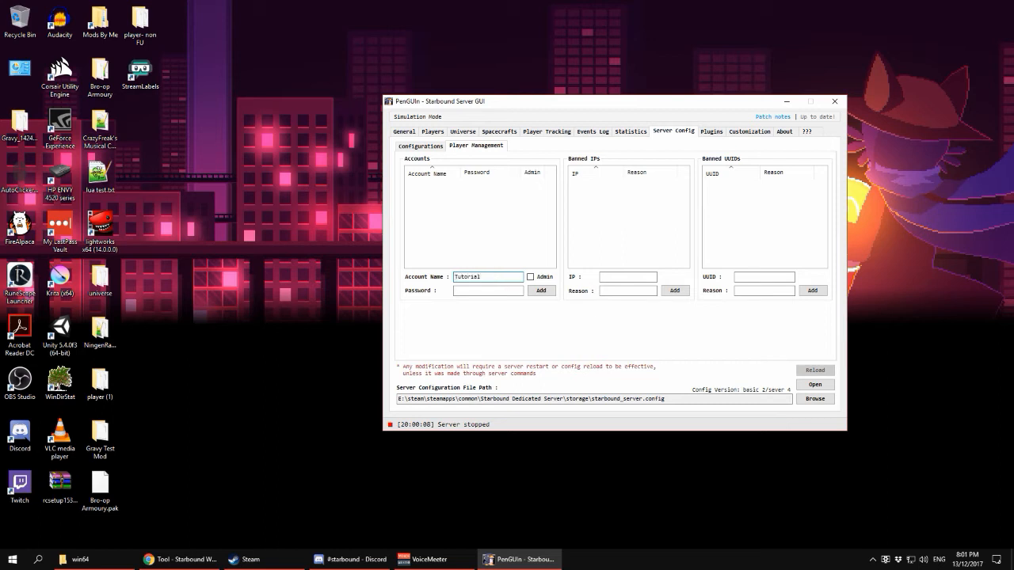
pyautogui.click(530, 277)
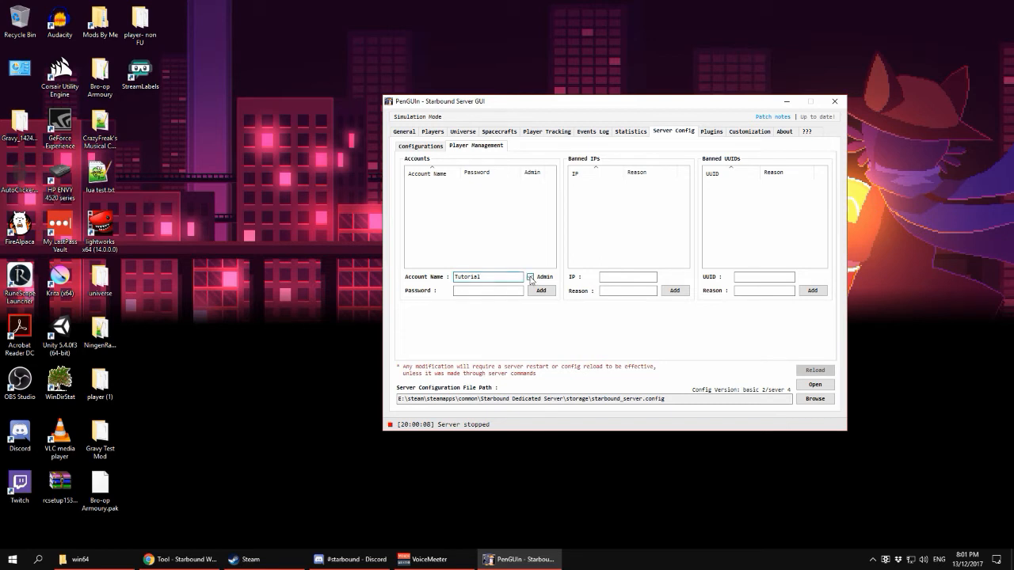
pyautogui.click(530, 276)
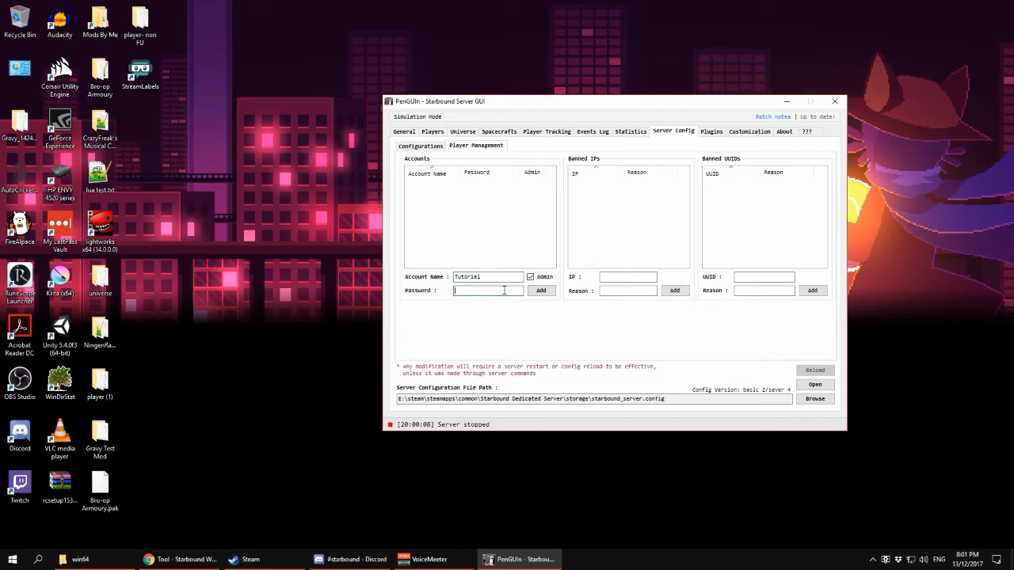
pyautogui.write('password')
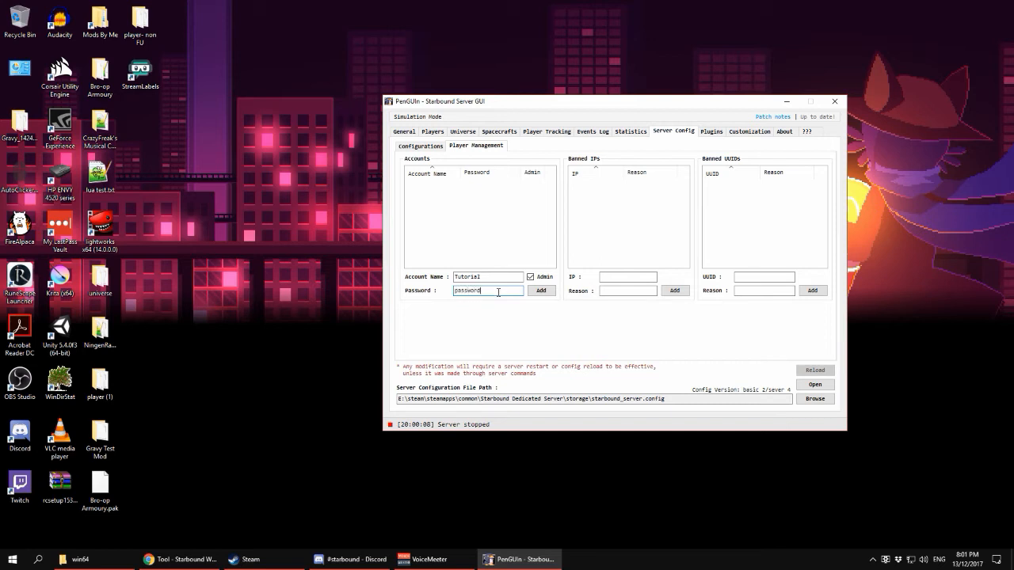
pyautogui.click(541, 290)
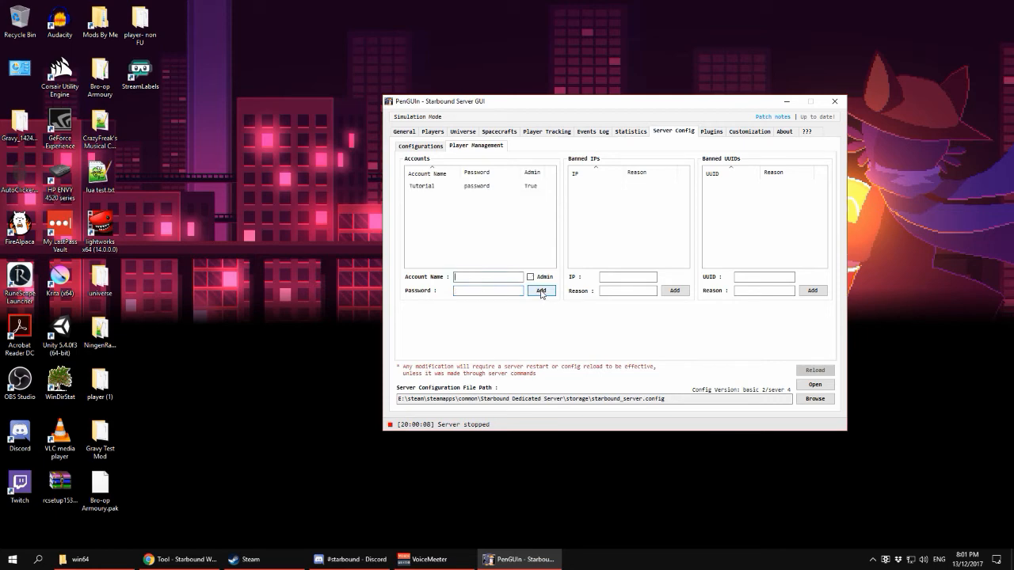
pyautogui.click(541, 290)
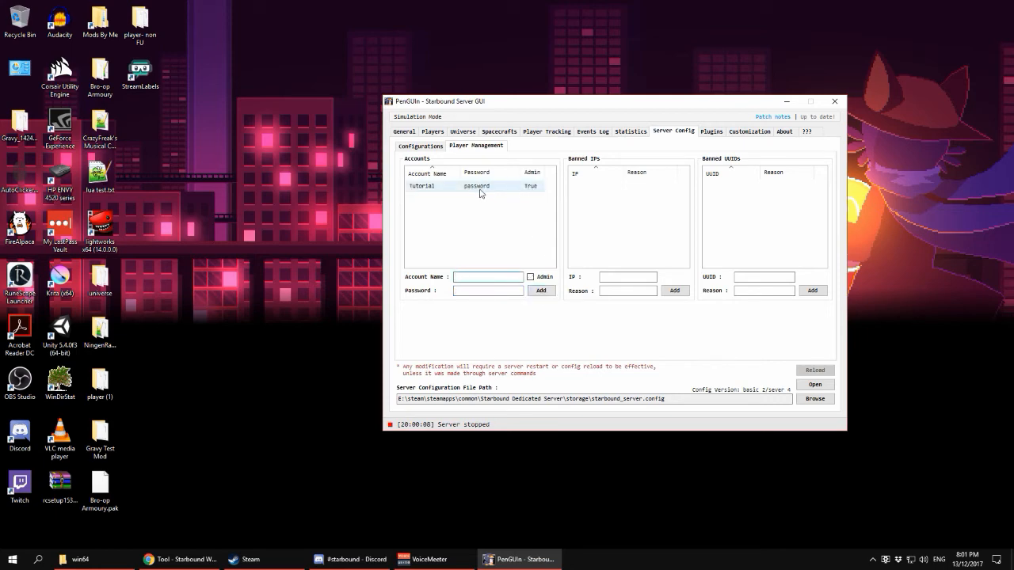
pyautogui.click(630, 130)
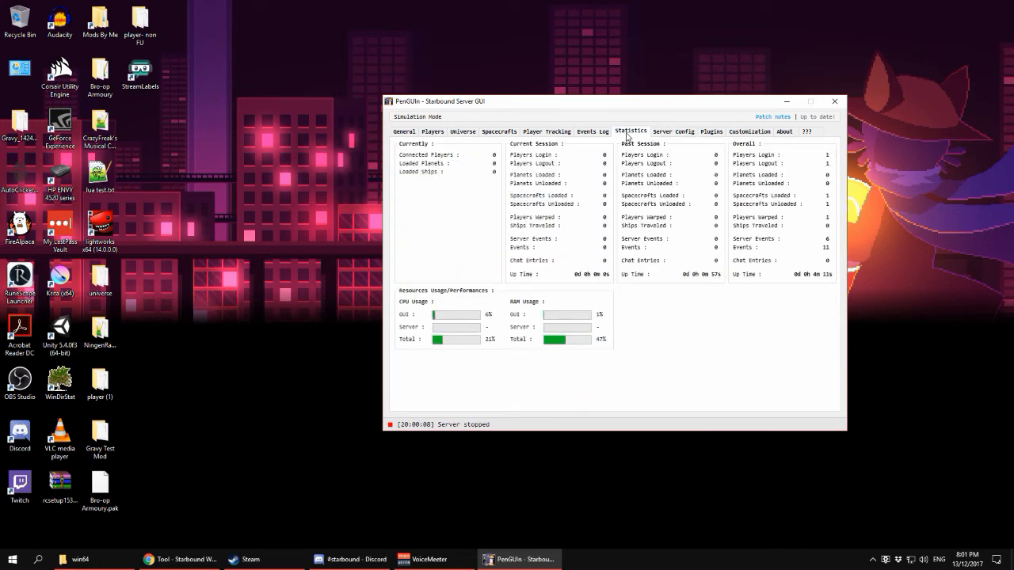
# Step: Pass through Customization back to the General overview and press Start under Server Controls
pyautogui.click(748, 130)
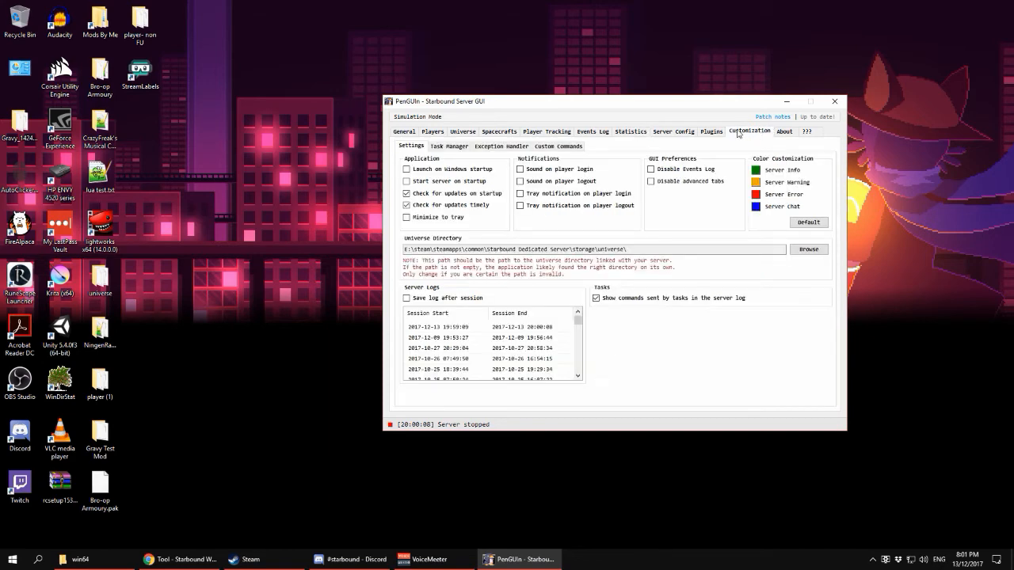
pyautogui.click(404, 131)
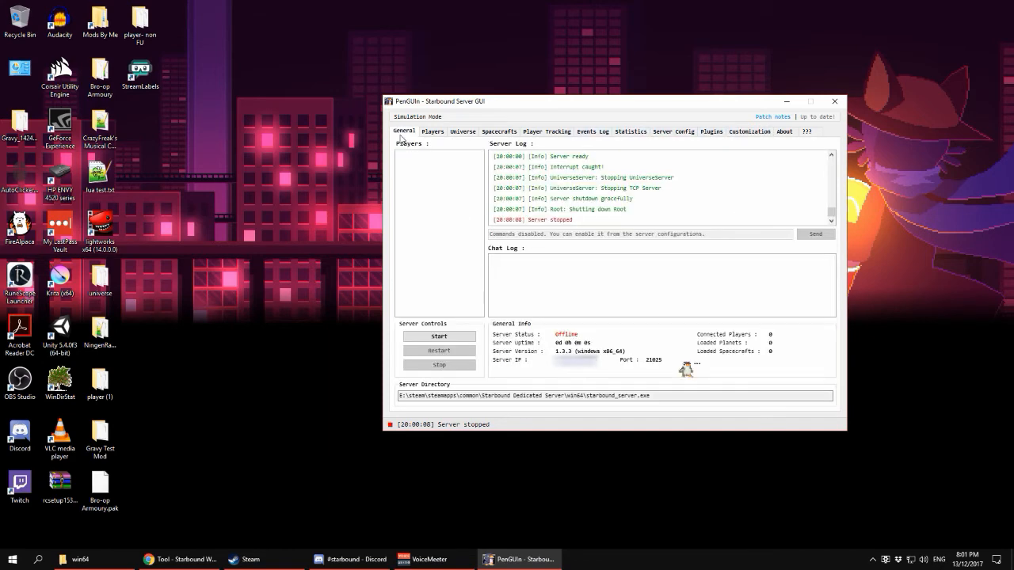
pyautogui.moveTo(409, 159)
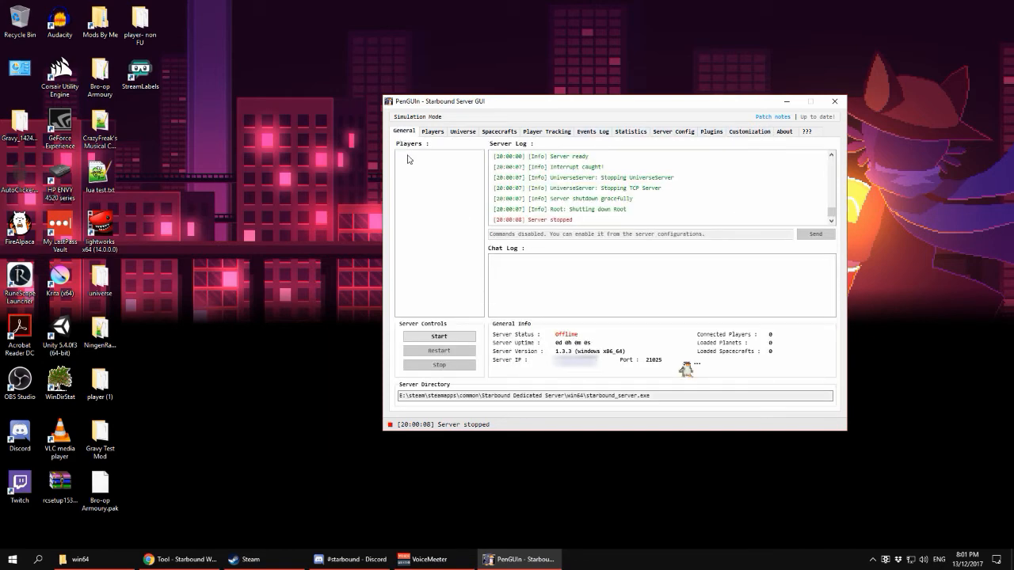
pyautogui.moveTo(460, 248)
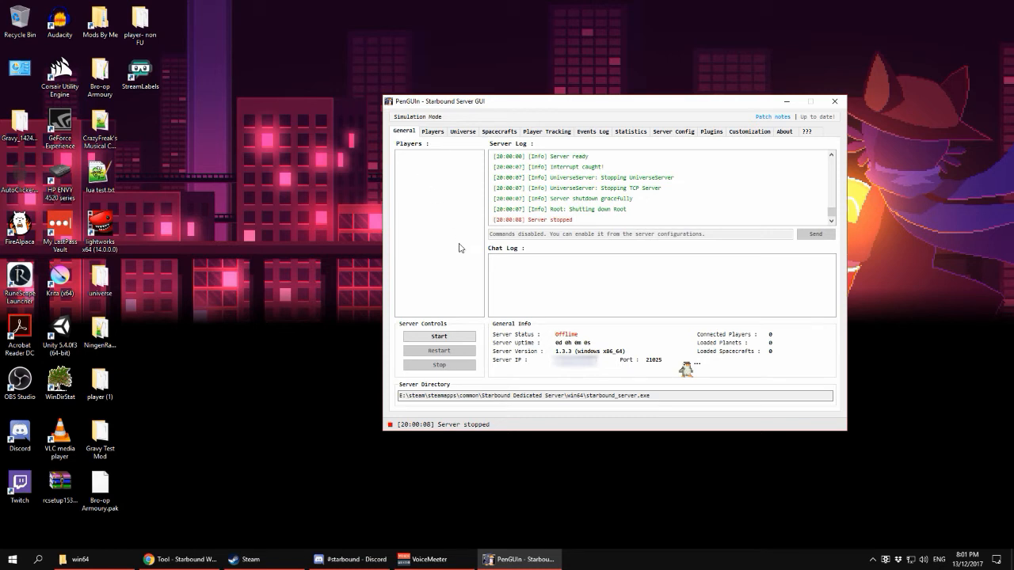
pyautogui.moveTo(663, 367)
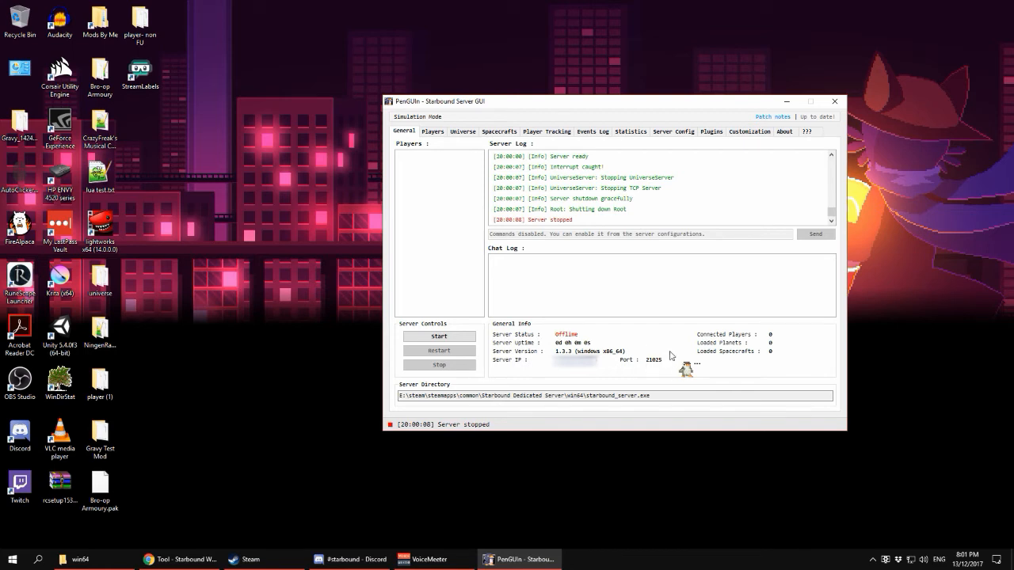
pyautogui.moveTo(651, 365)
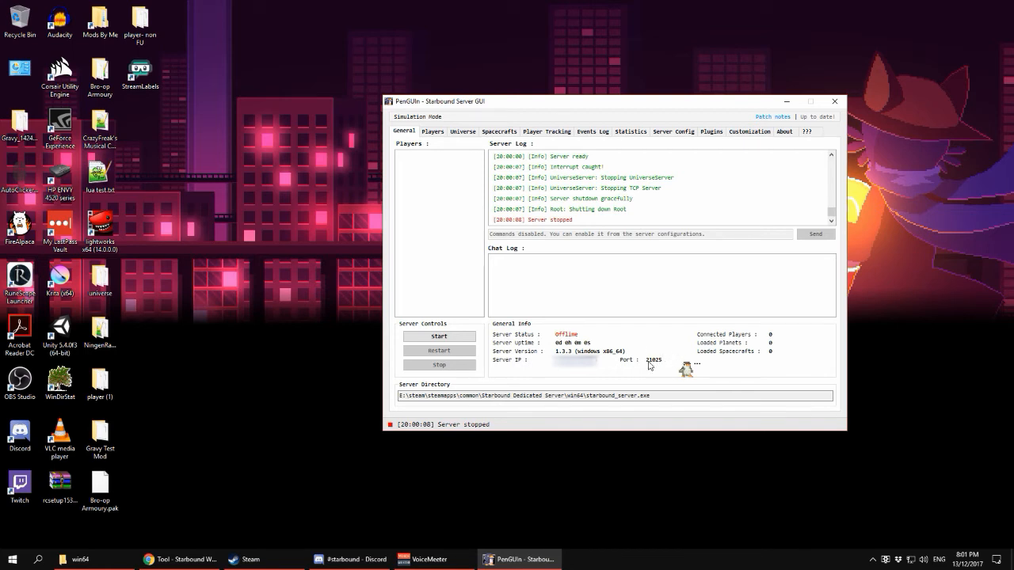
pyautogui.click(437, 335)
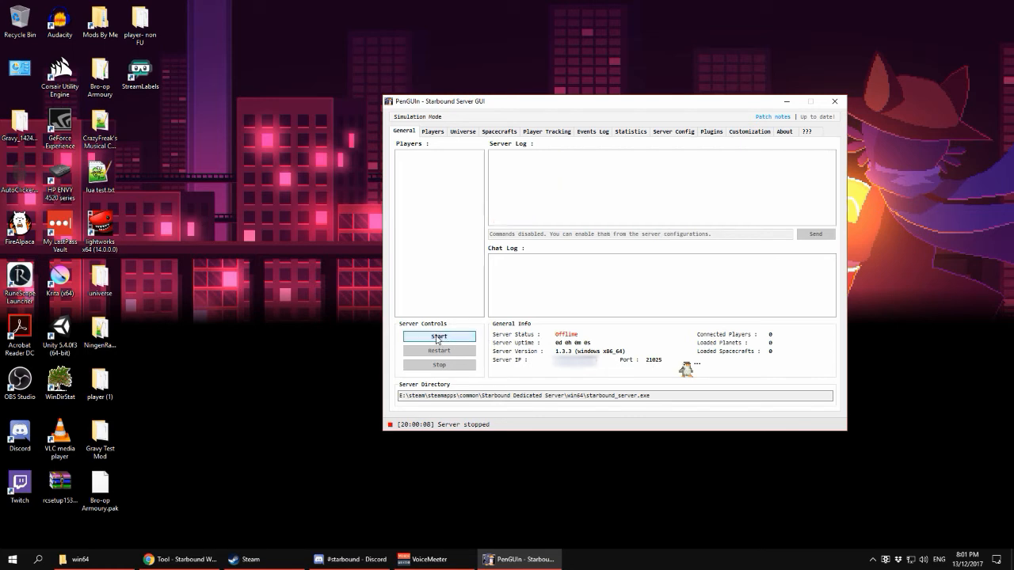
# Step: Launch the dedicated server and reach Starbound's Select Character screen
pyautogui.click(439, 335)
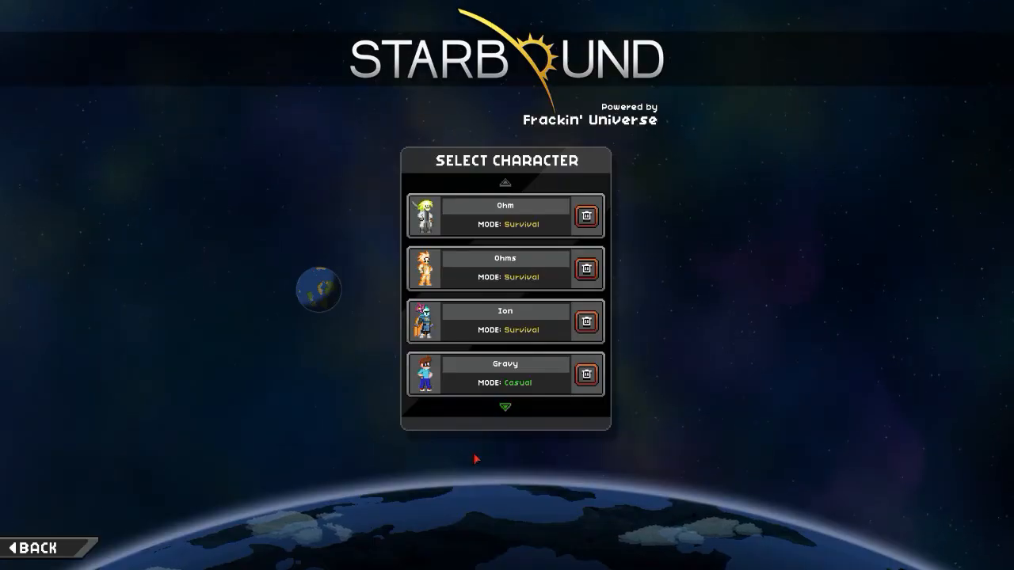
# Step: Select the Ohm character to bring up Server Info for 127.0.0.1, port 21025
pyautogui.click(504, 216)
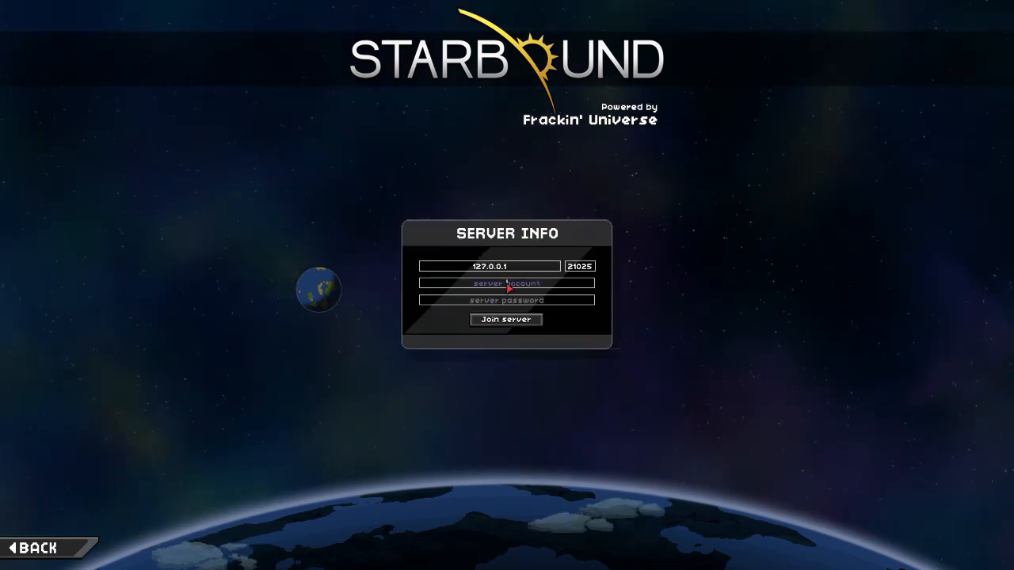
pyautogui.click(506, 283)
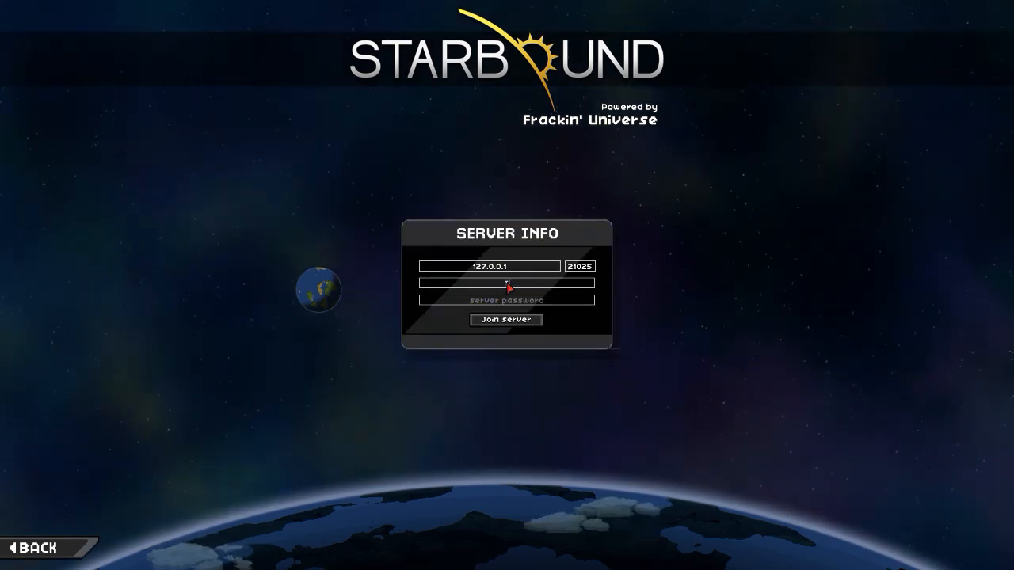
pyautogui.write('Tutol')
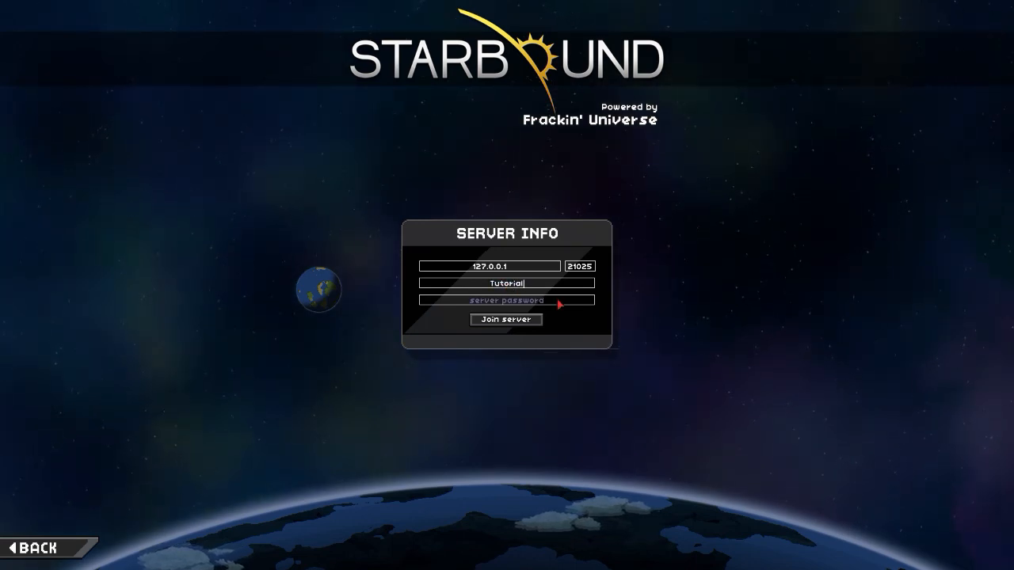
pyautogui.write('p')
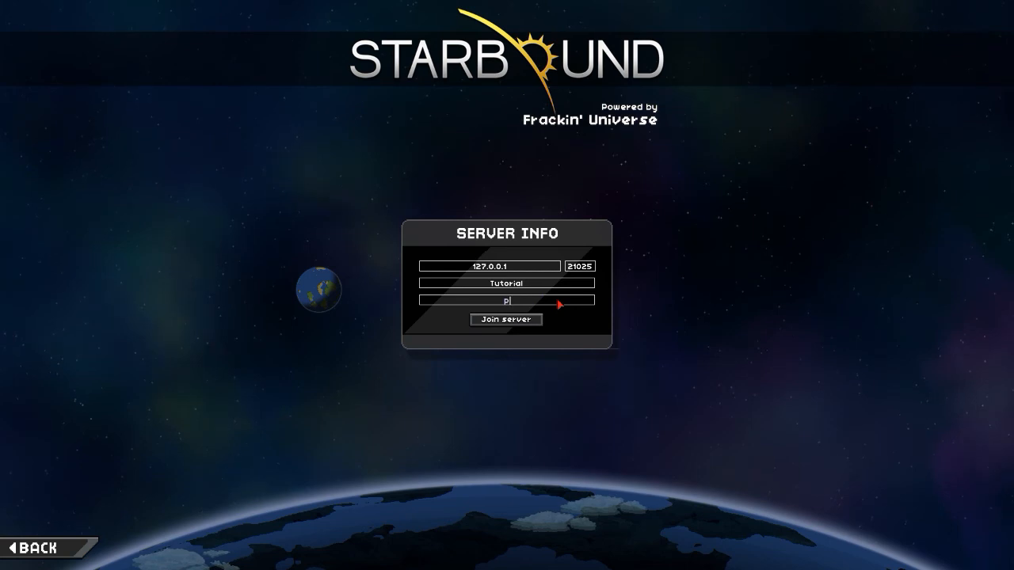
pyautogui.write('assword')
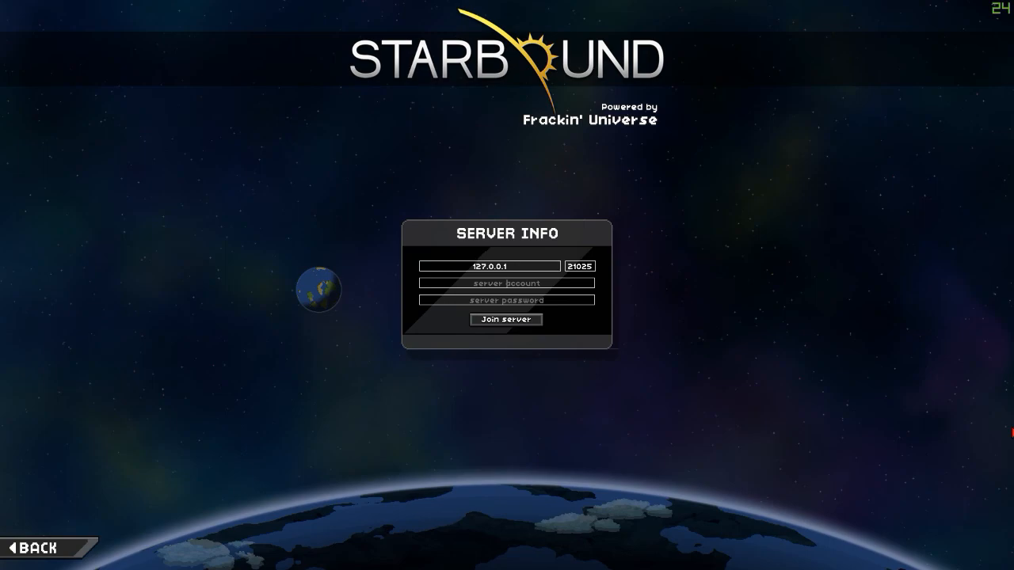
pyautogui.click(505, 320)
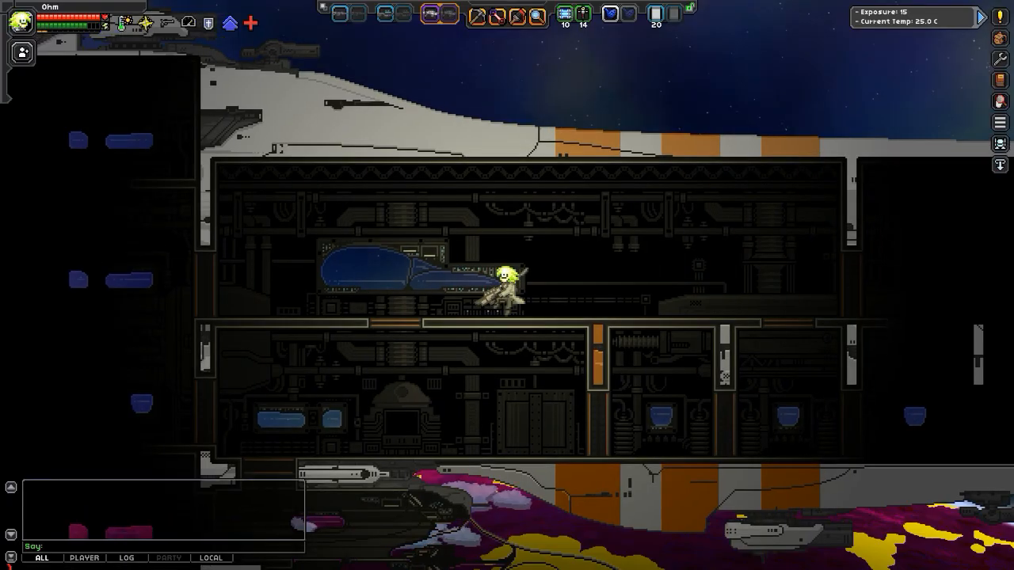